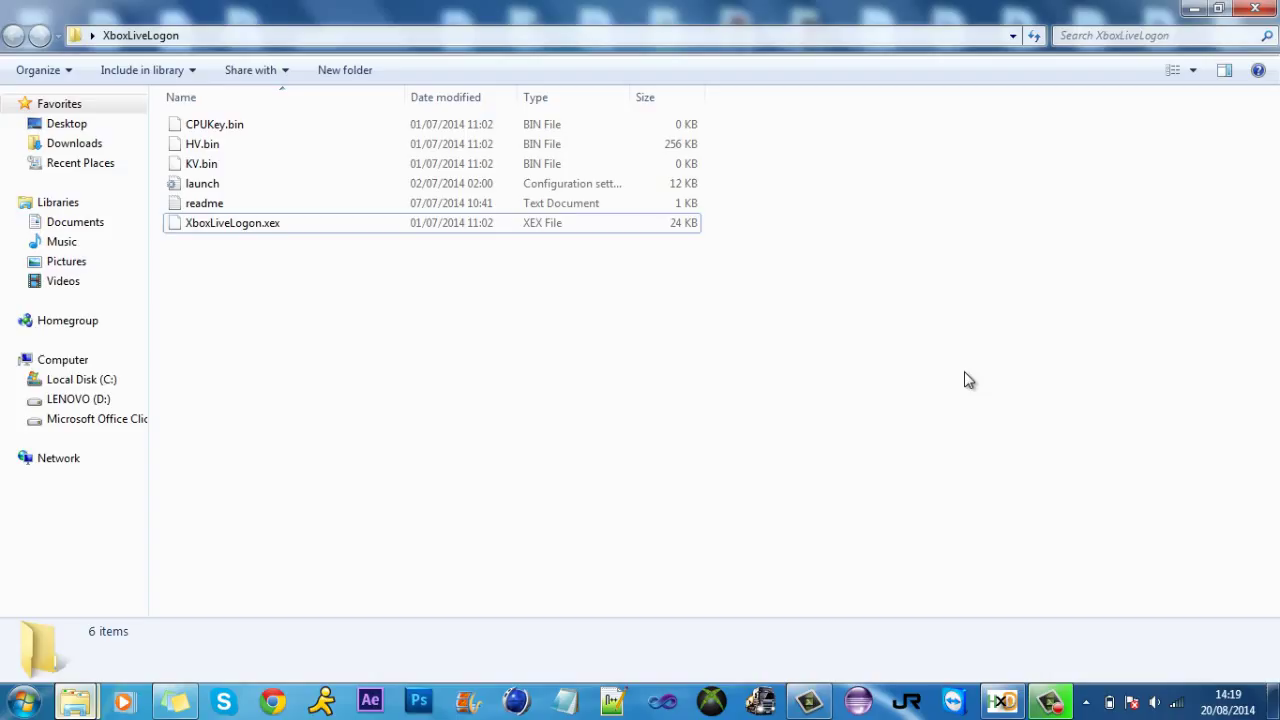
pyautogui.moveTo(512, 256)
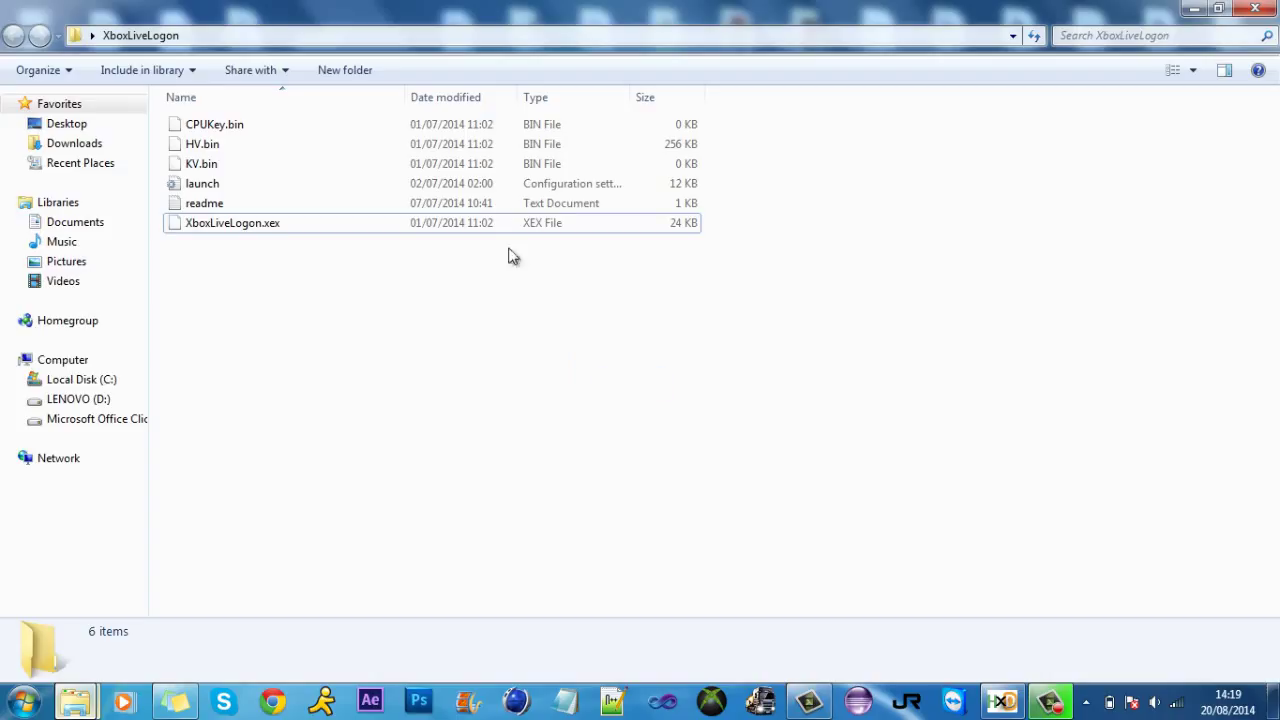
# - Place XboxLiveLogon.xex in the Decrypt - Encrypt Tool folder beside the scripts
pyautogui.click(232, 222)
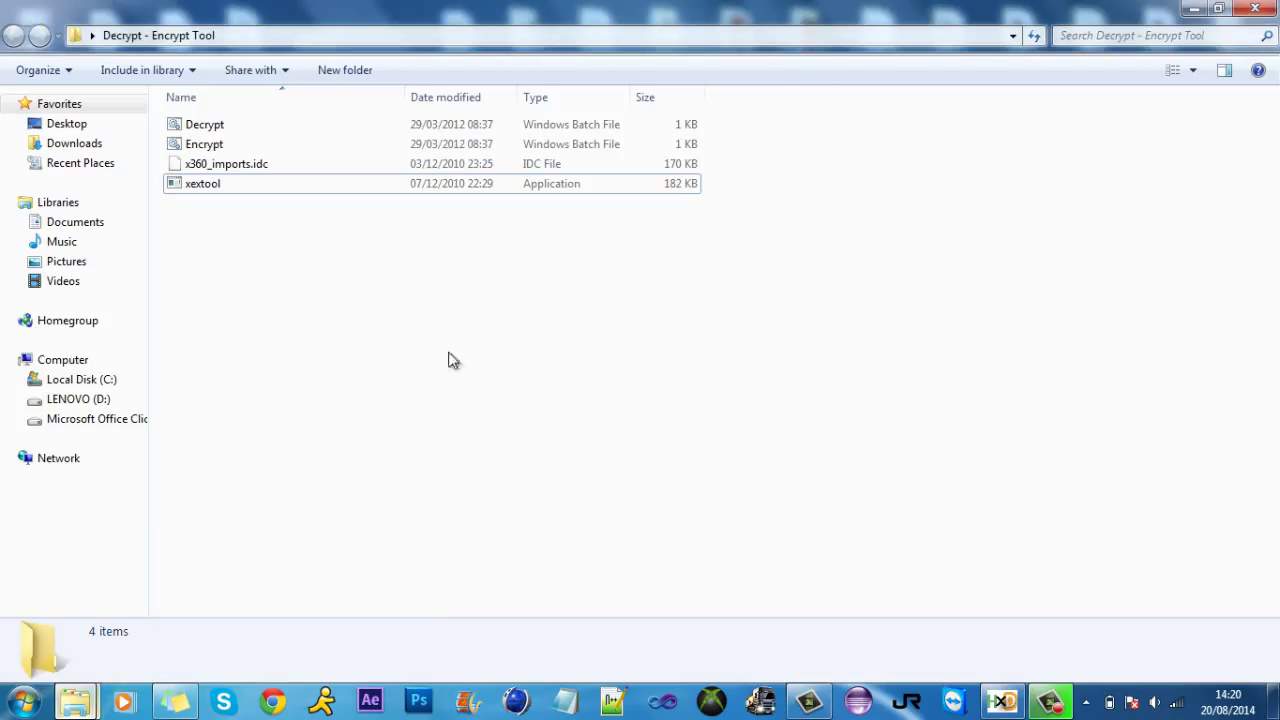
pyautogui.moveTo(168, 36)
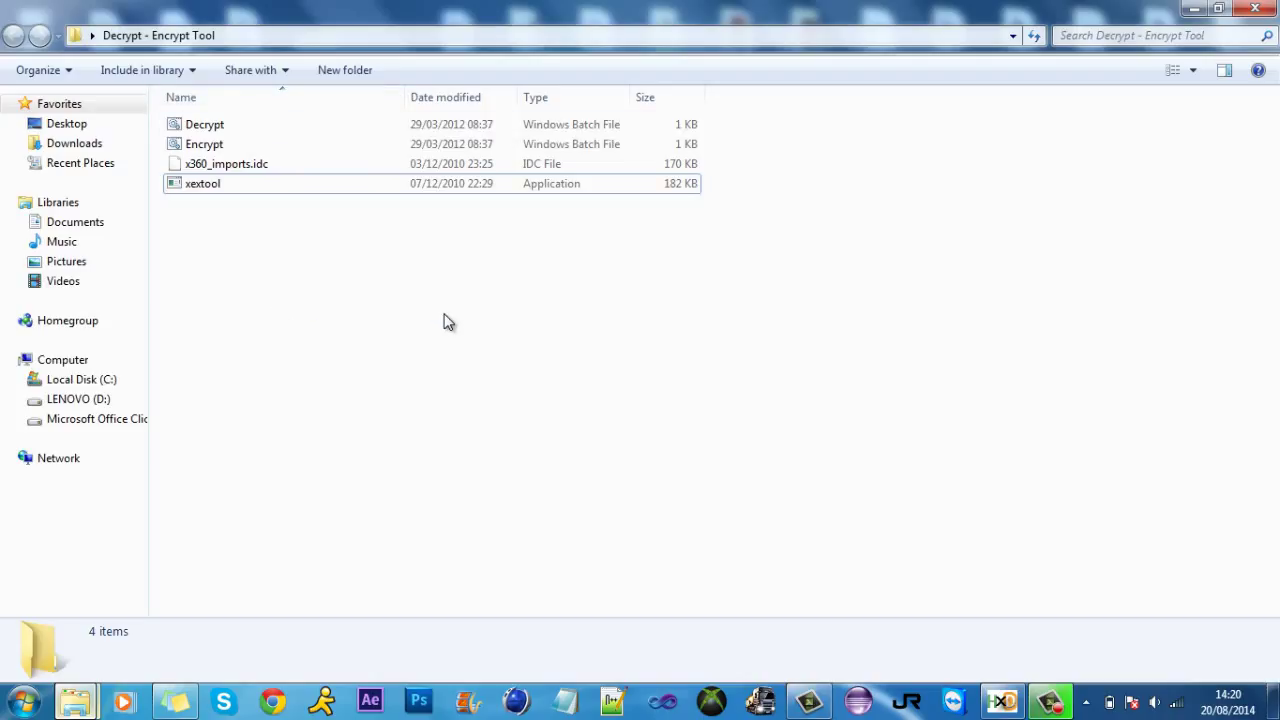
pyautogui.moveTo(564, 310)
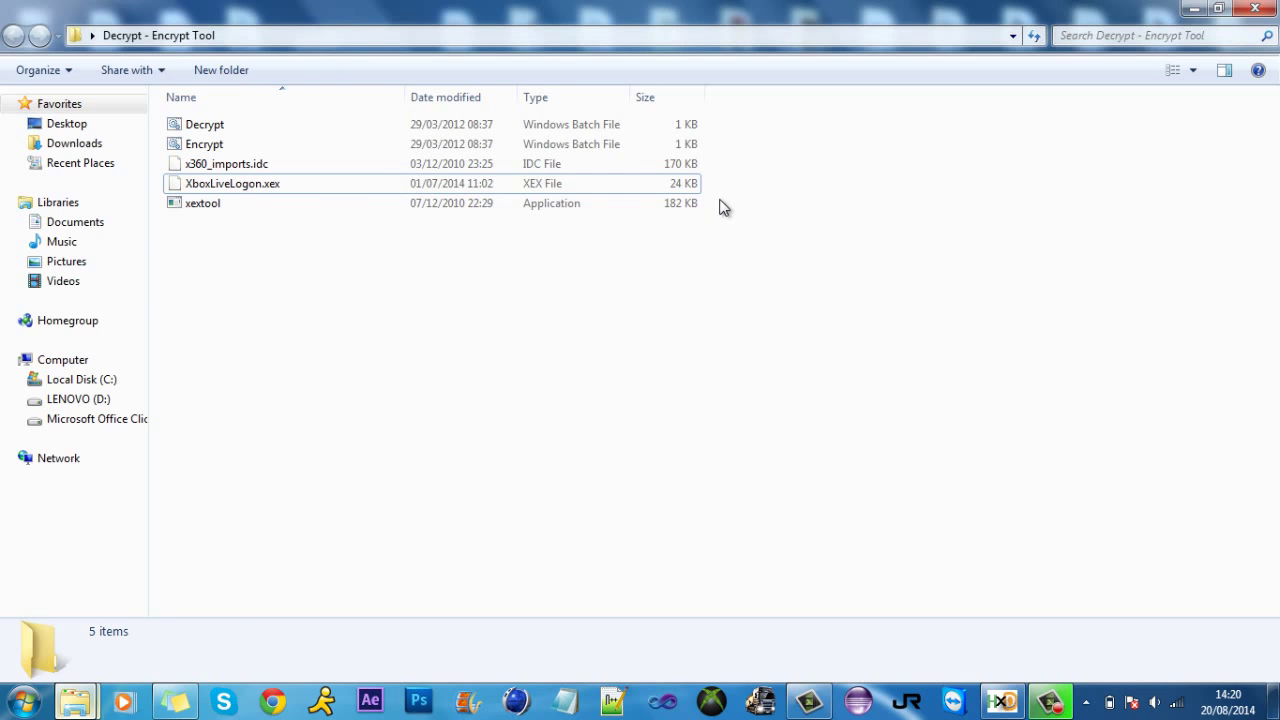
# - Rename XboxLiveLogon.xex to ihc.dll, confirming the extension change
pyautogui.click(232, 184)
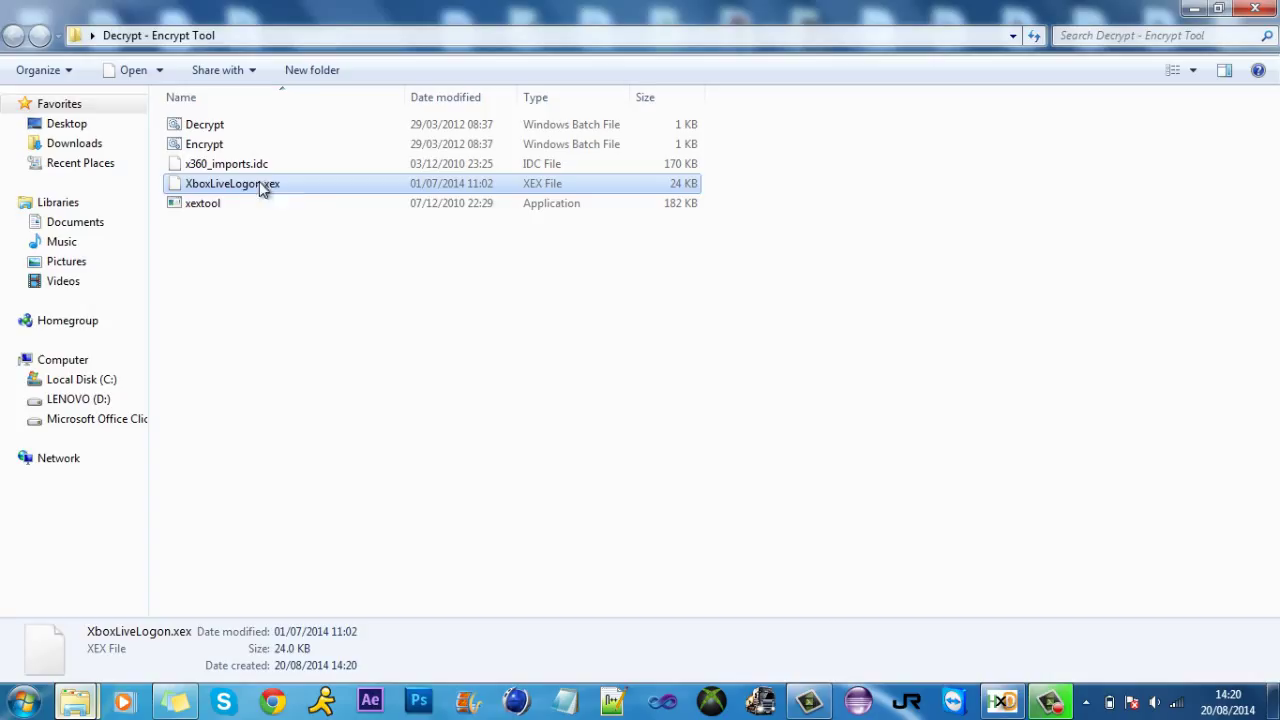
pyautogui.rightClick(232, 184)
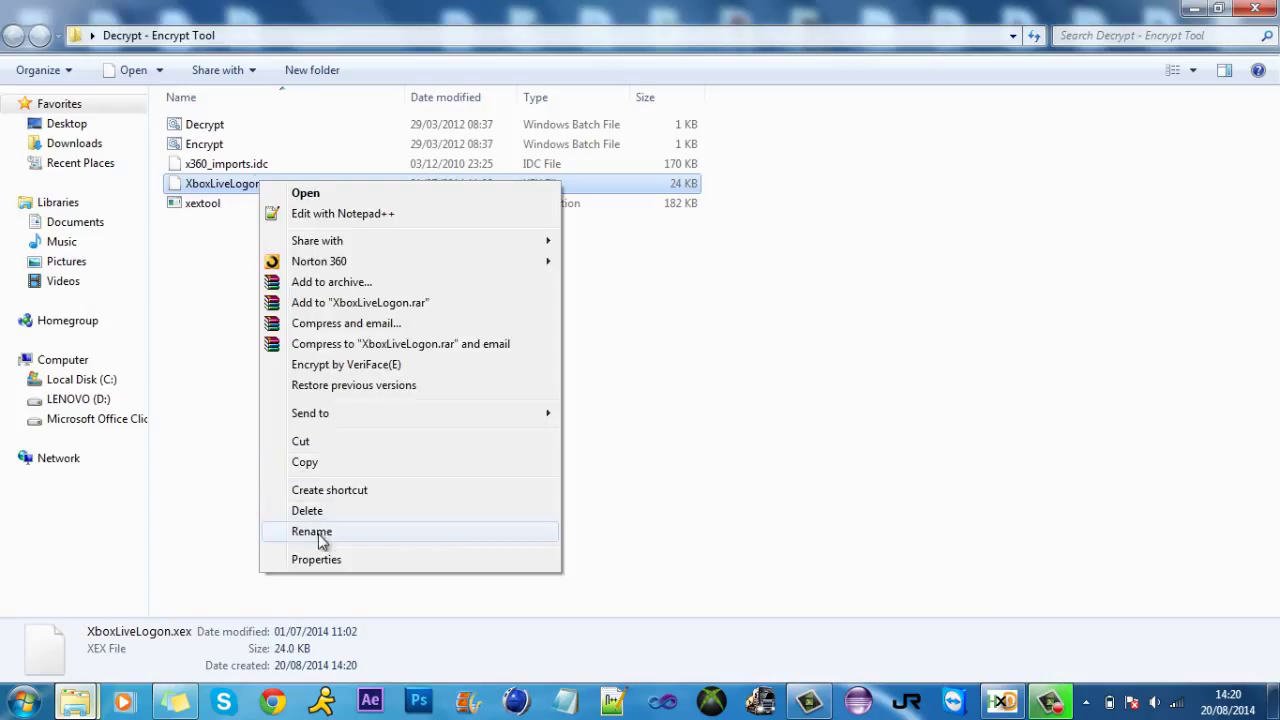
pyautogui.click(312, 532)
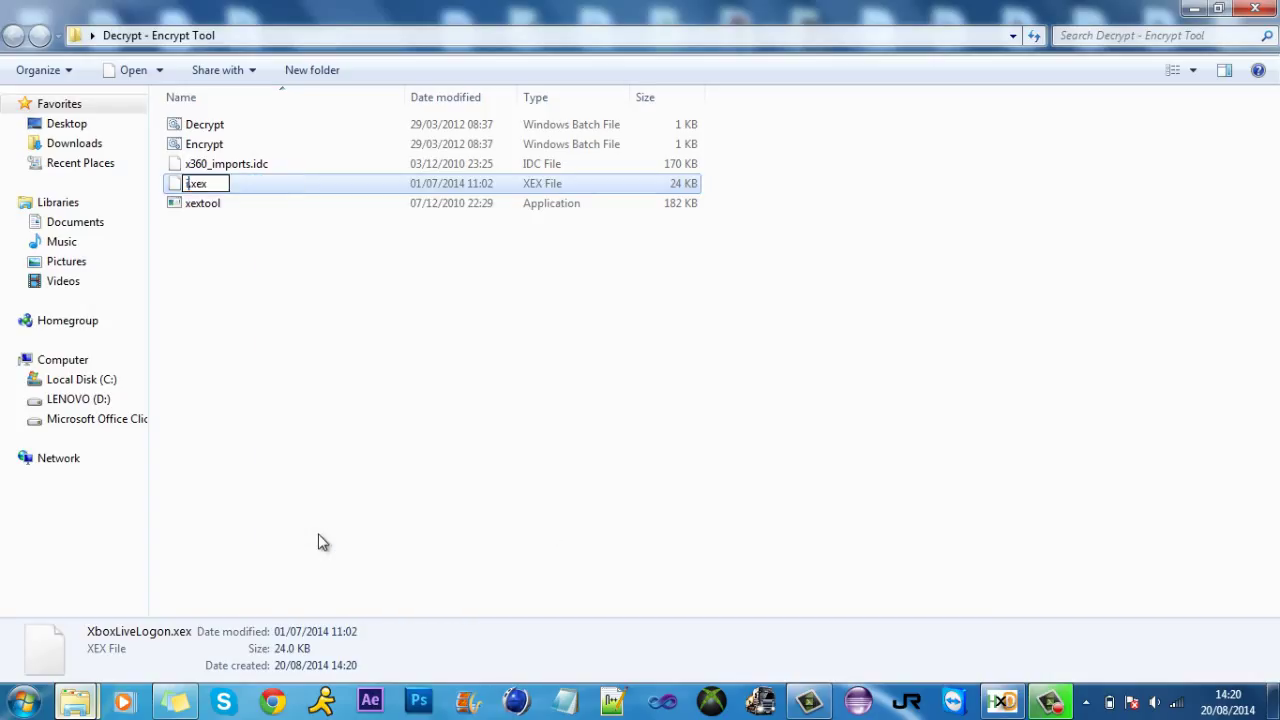
pyautogui.write('ihc.x')
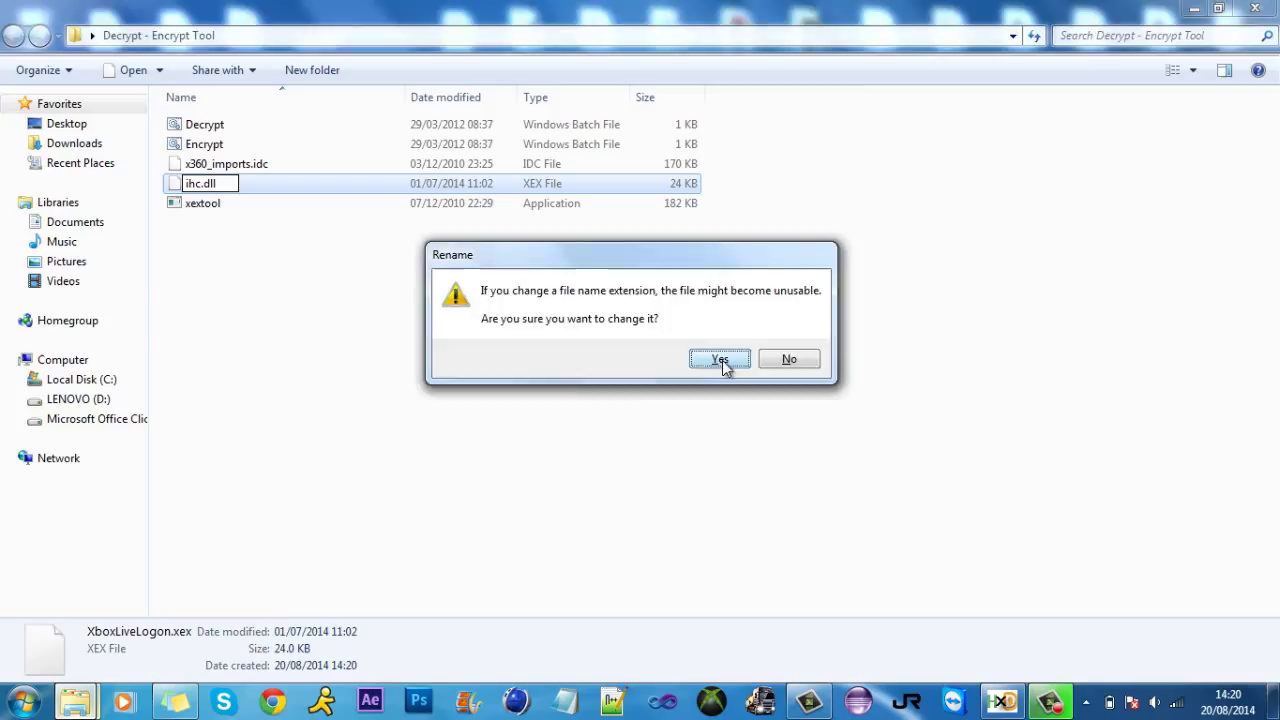
pyautogui.click(720, 360)
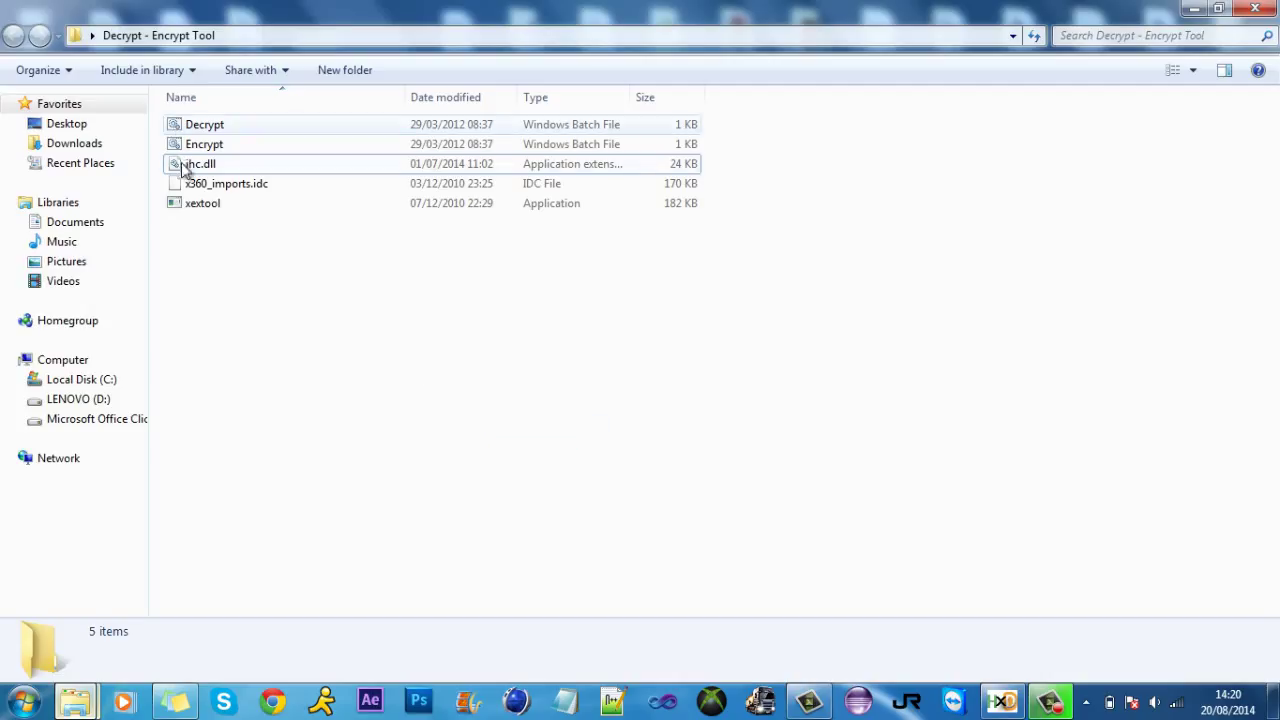
# - Run the Decrypt script to produce ihc-Decrypted.dll and pick it for the hex editor
pyautogui.click(204, 124)
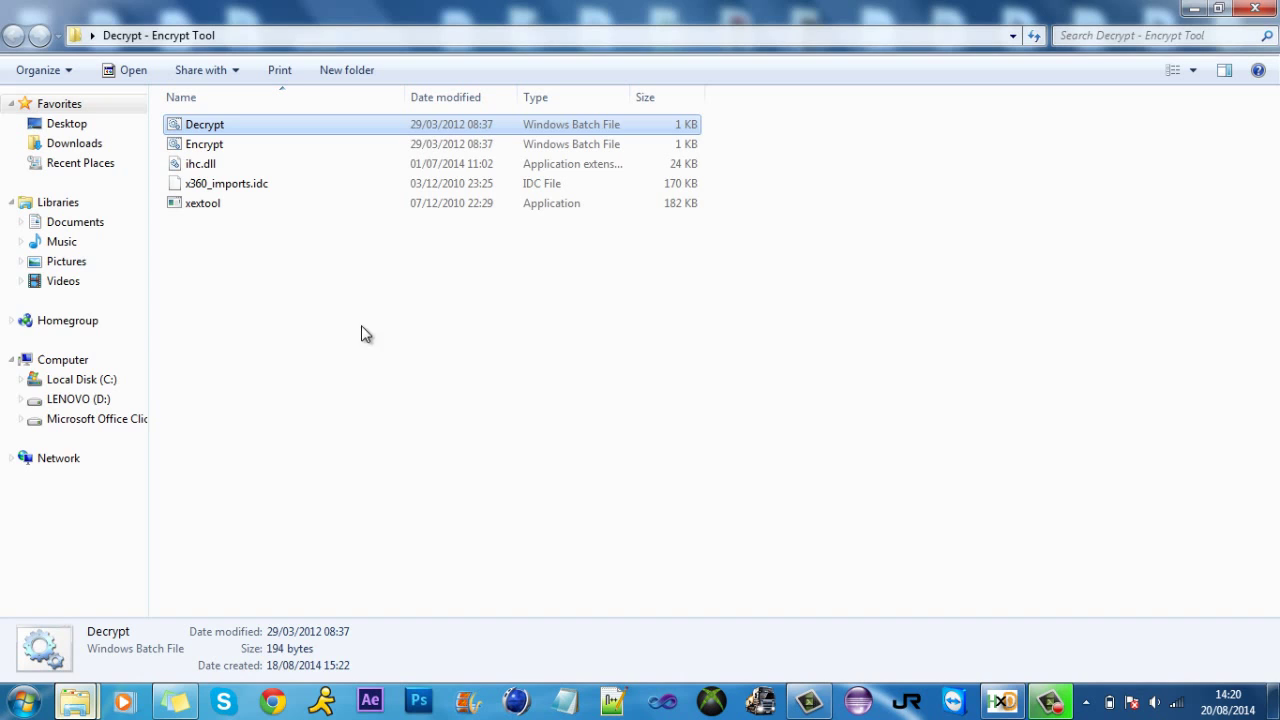
pyautogui.doubleClick(204, 124)
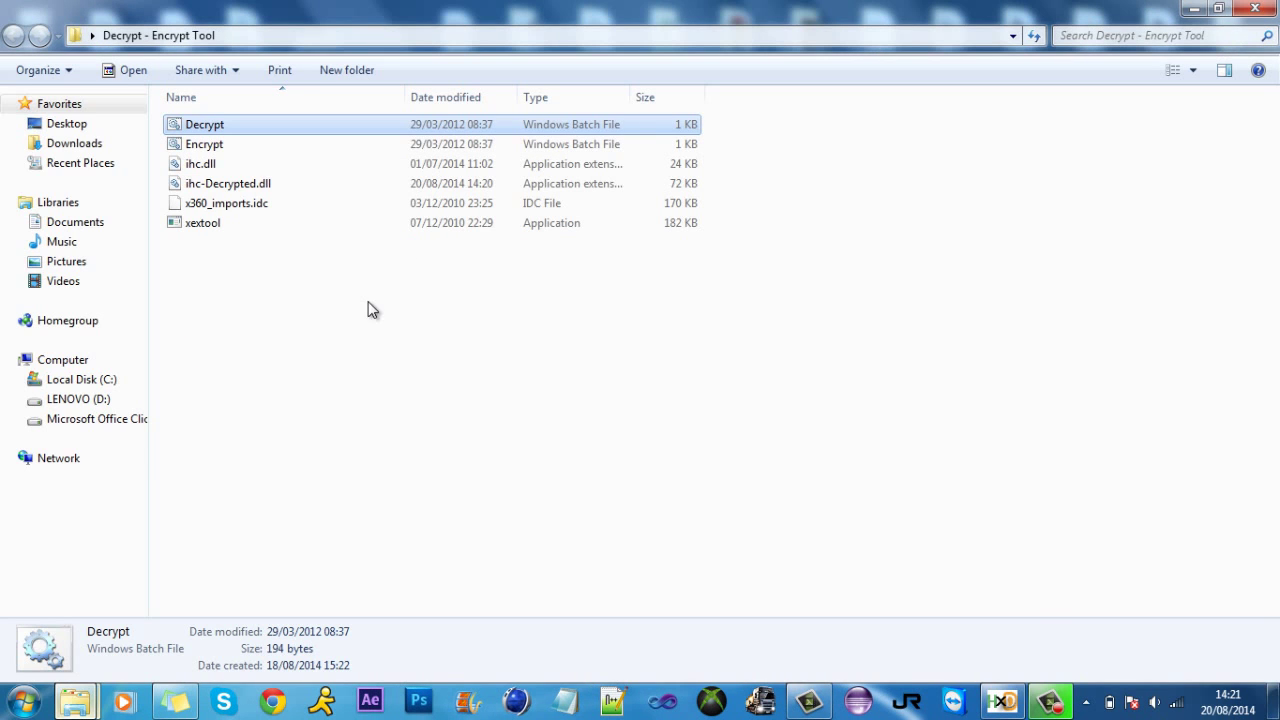
pyautogui.click(228, 184)
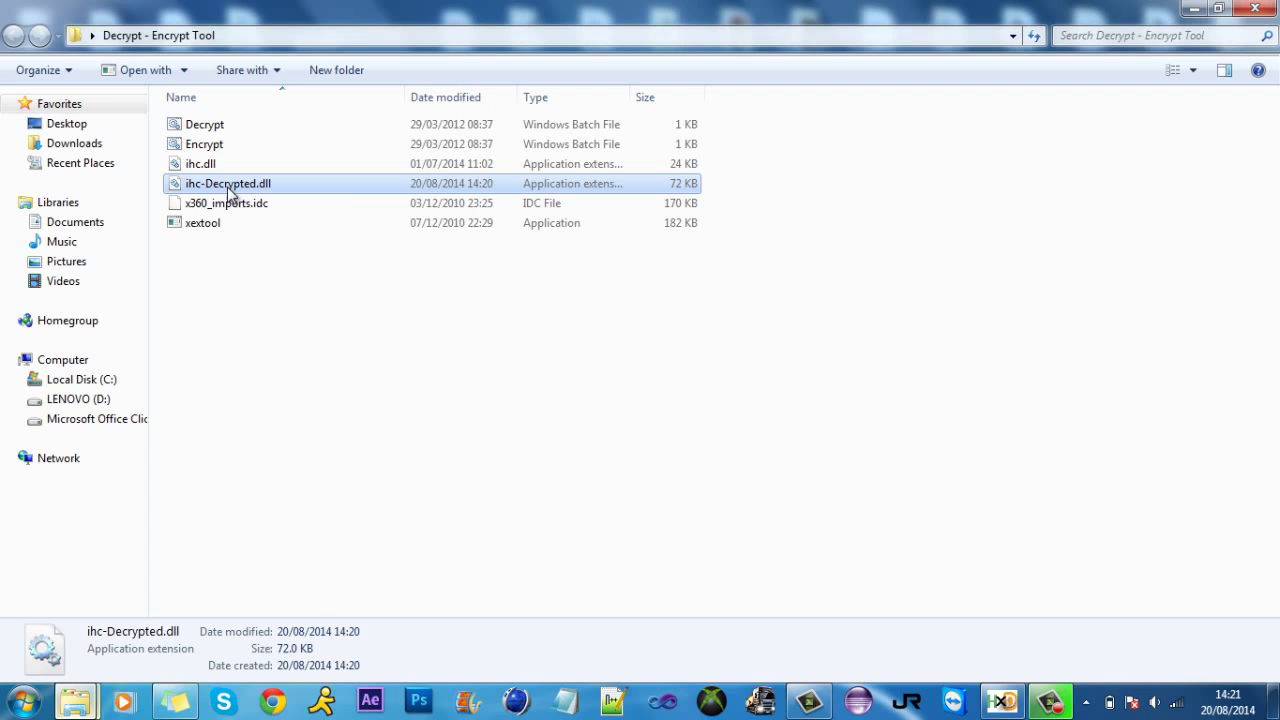
pyautogui.moveTo(164, 206)
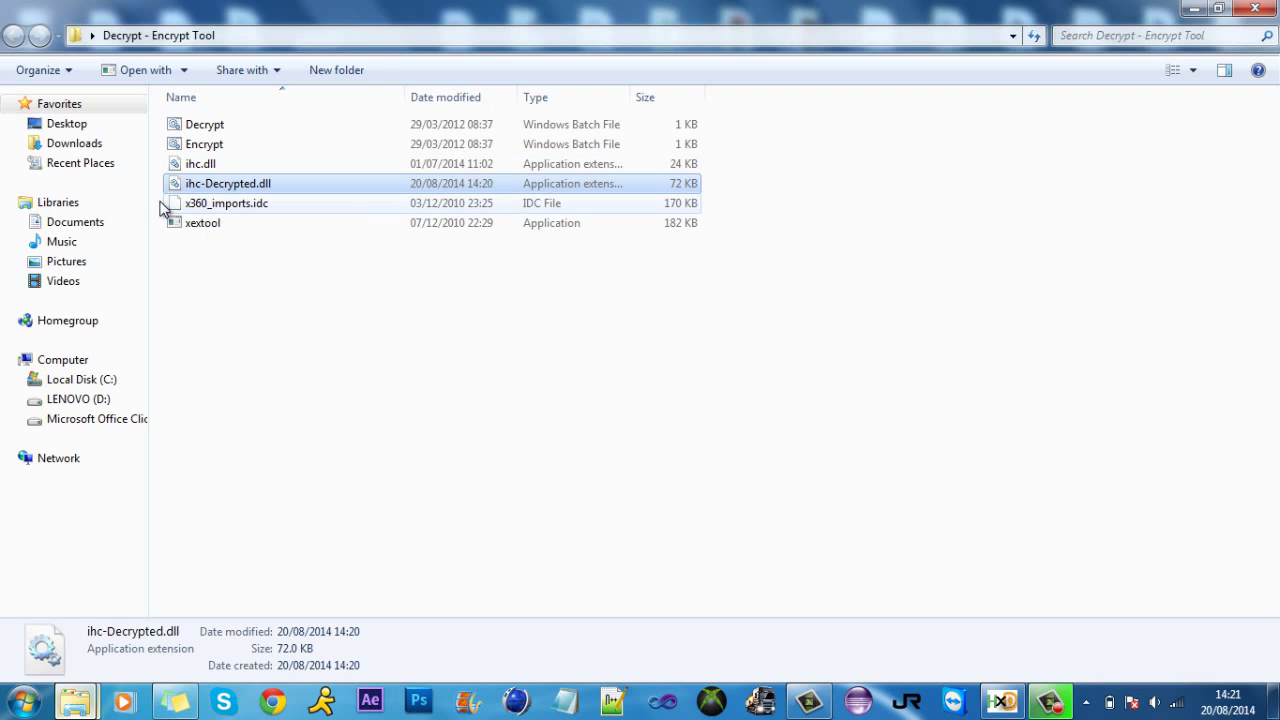
pyautogui.moveTo(240, 188)
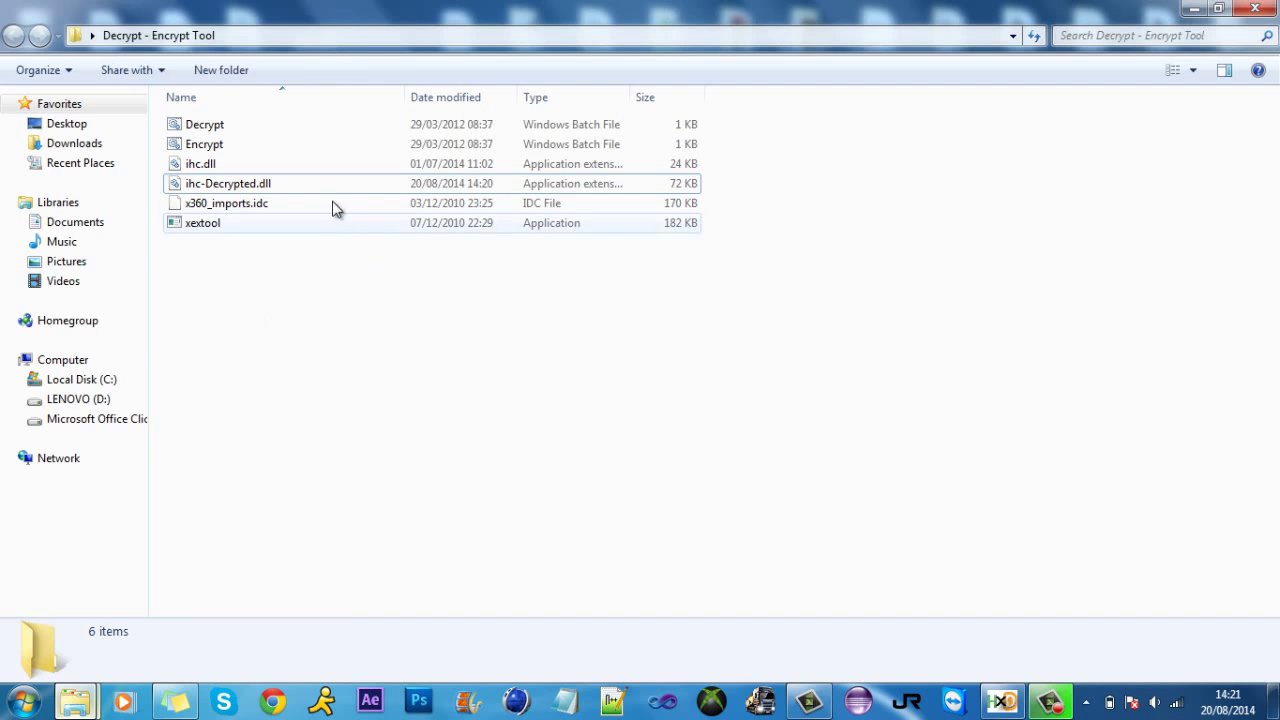
pyautogui.click(228, 184)
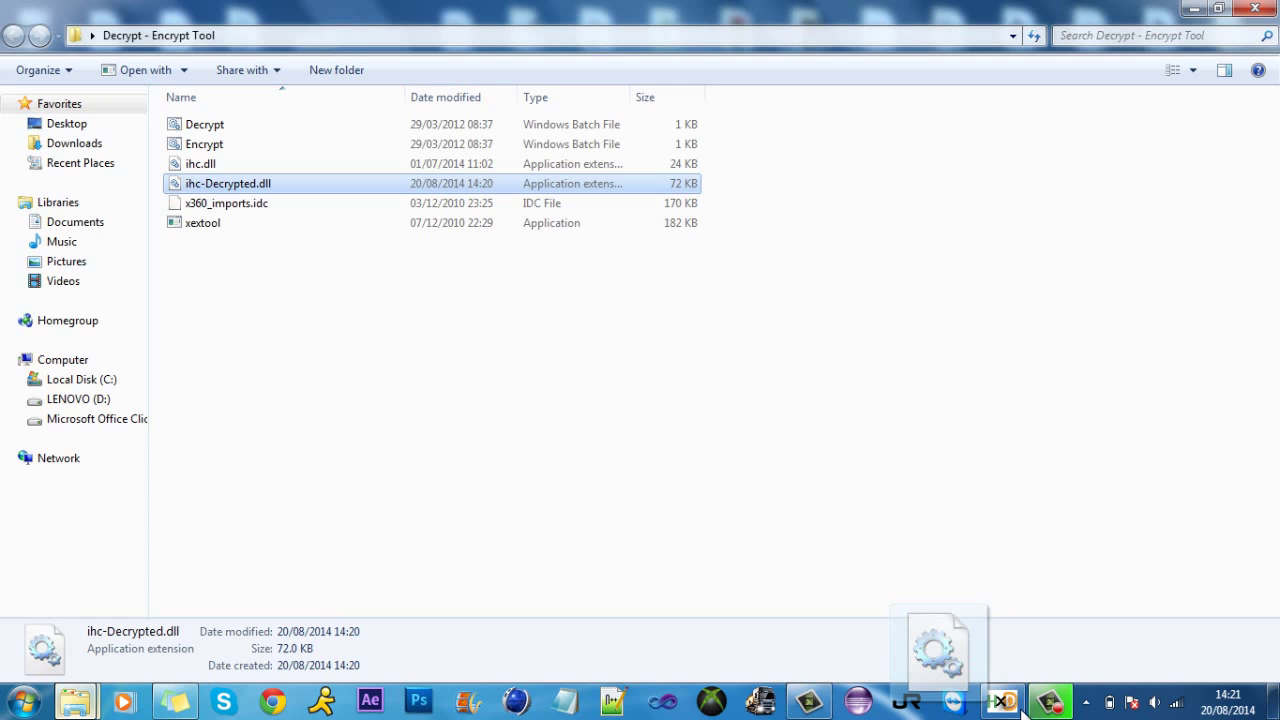
# - Load ihc-Decrypted.dll in HxD and scroll down to its readable XboxLiveLogon strings
pyautogui.click(1000, 698)
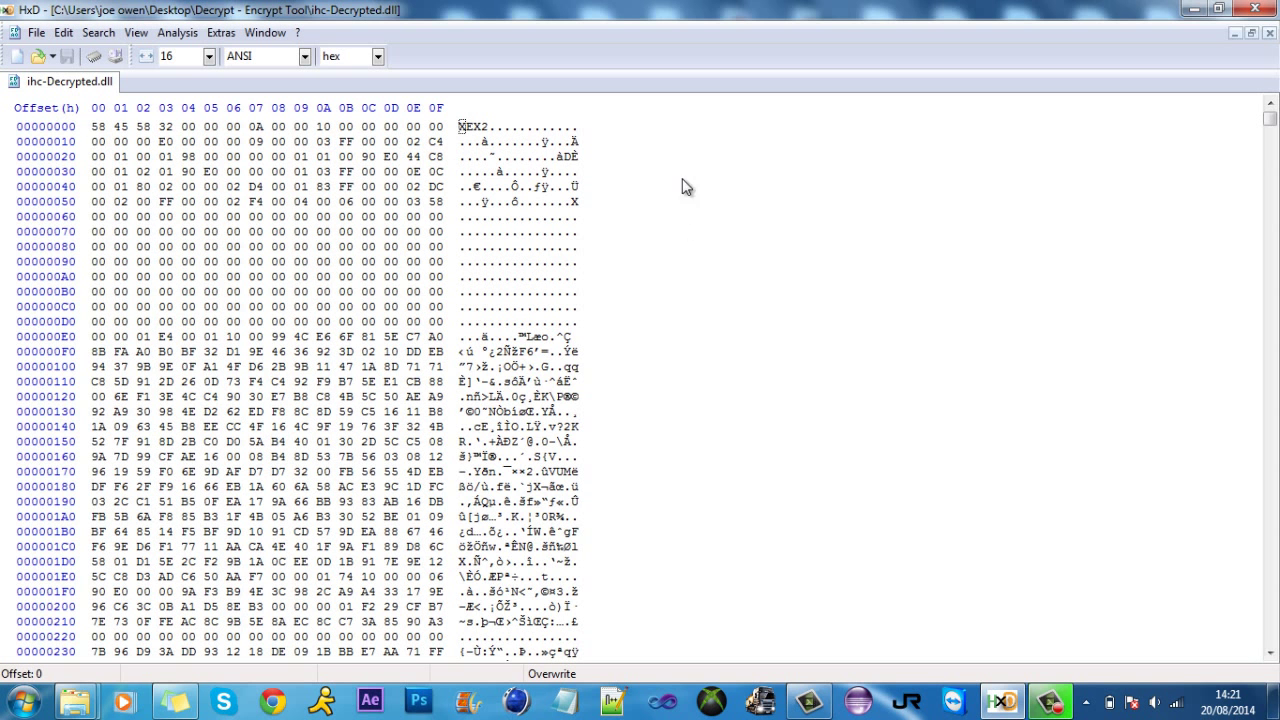
pyautogui.scroll(-3)
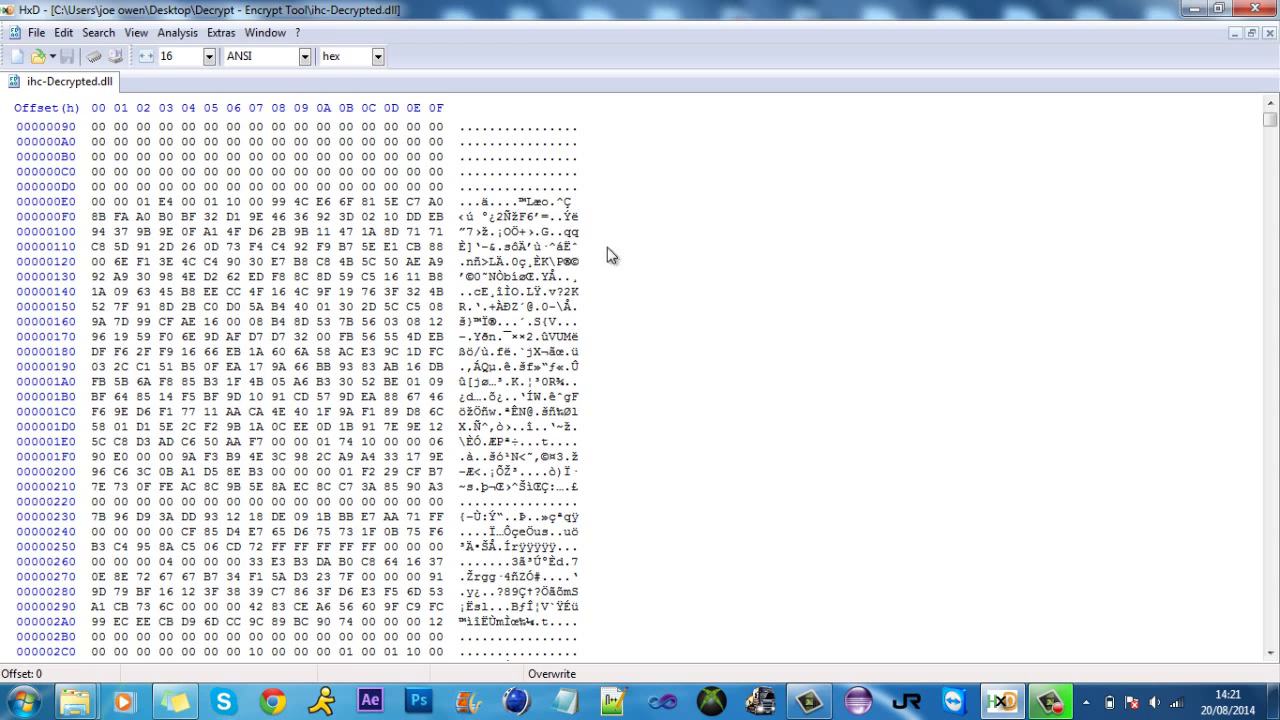
pyautogui.scroll(-3)
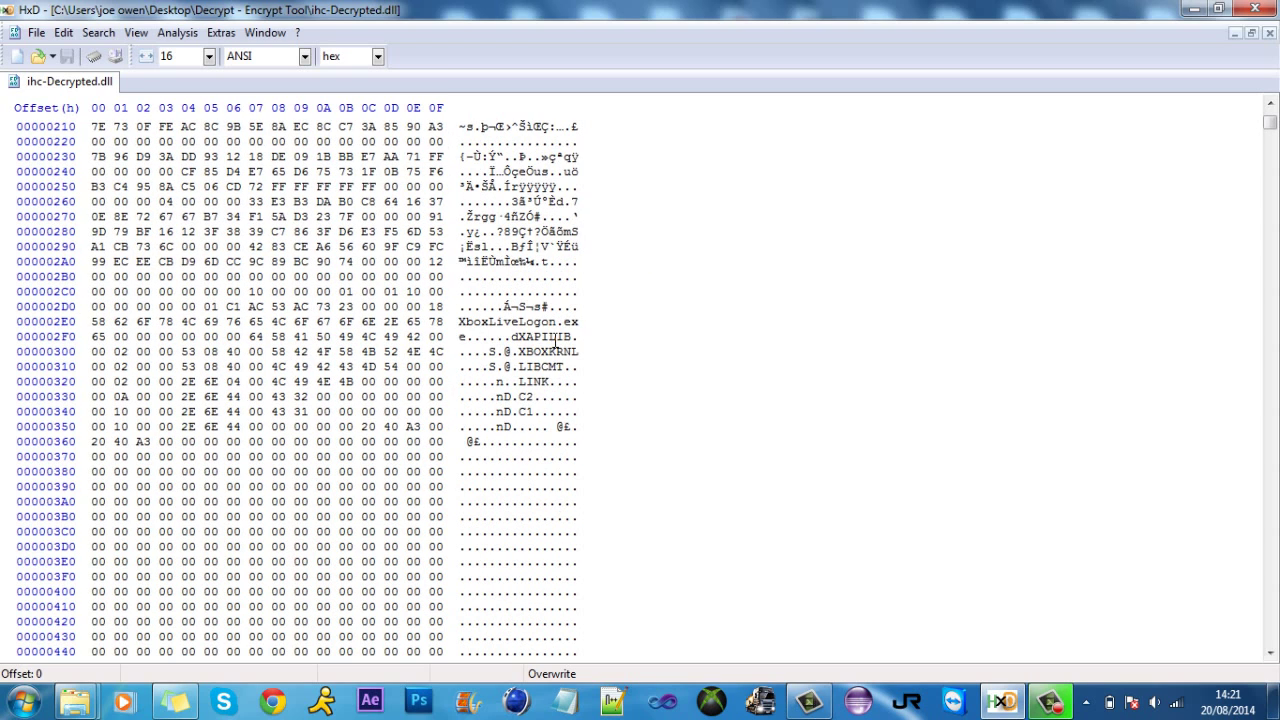
pyautogui.scroll(-3)
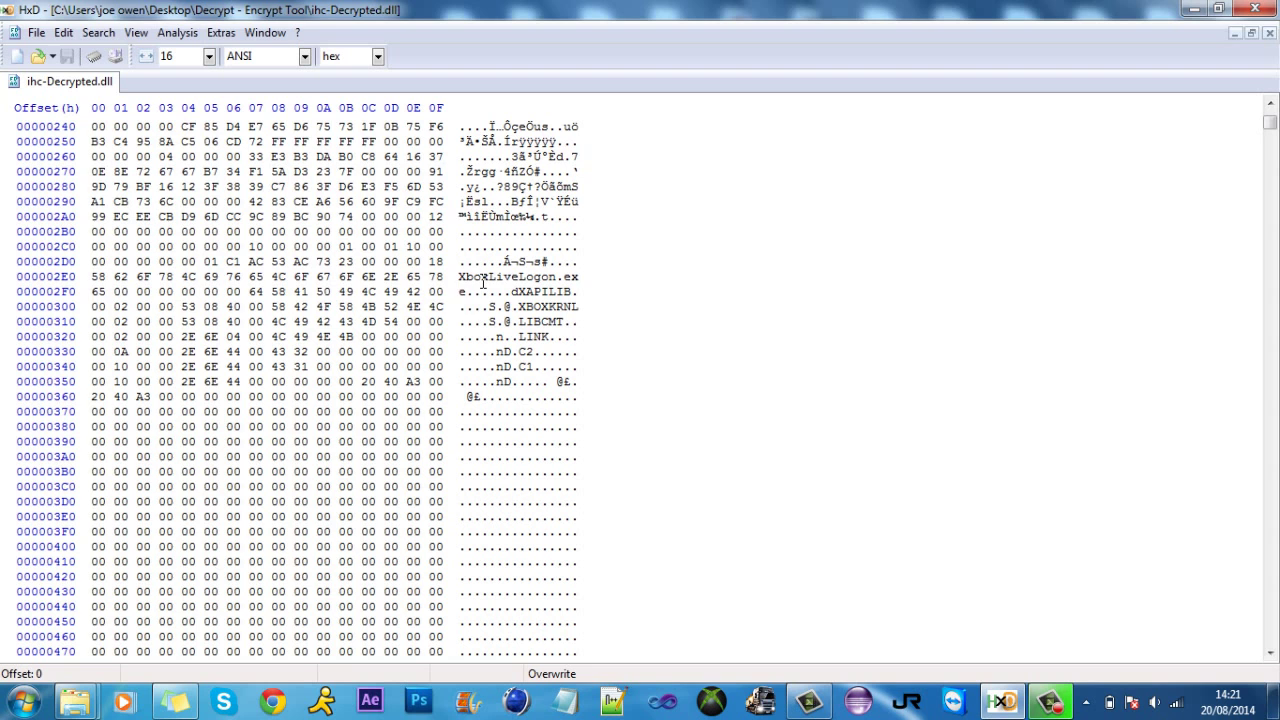
pyautogui.scroll(-3)
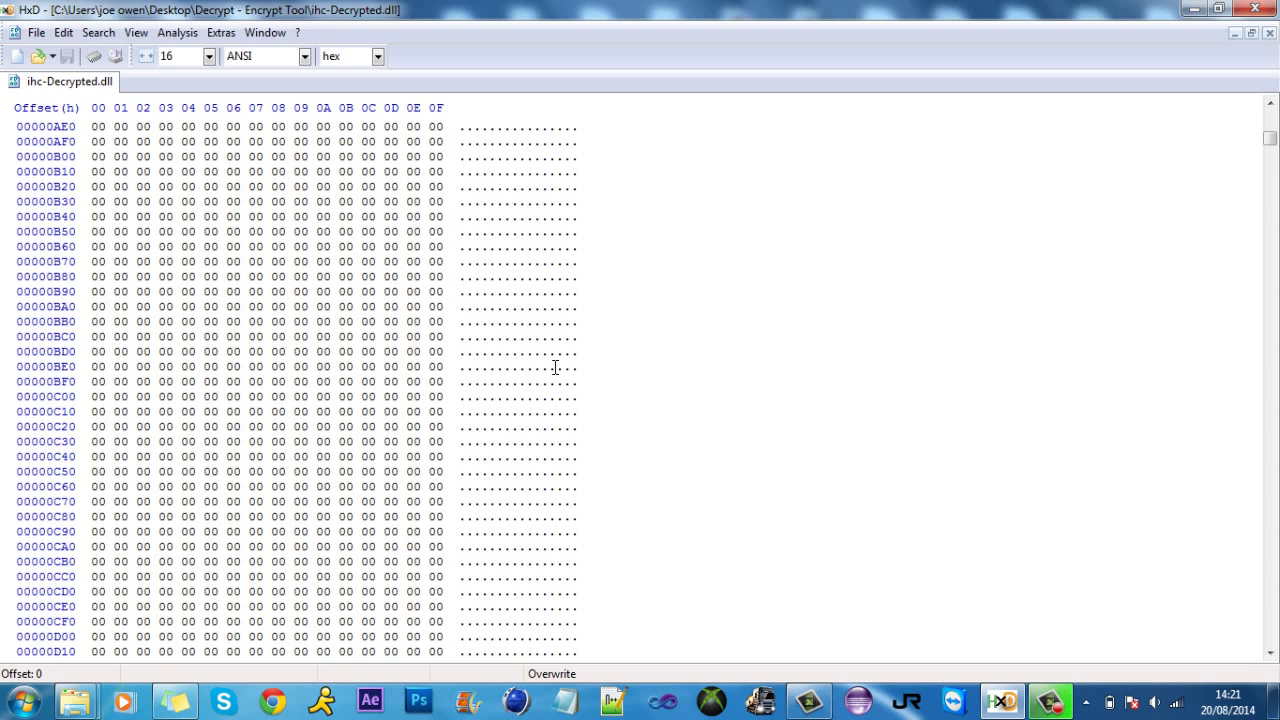
pyautogui.scroll(-3)
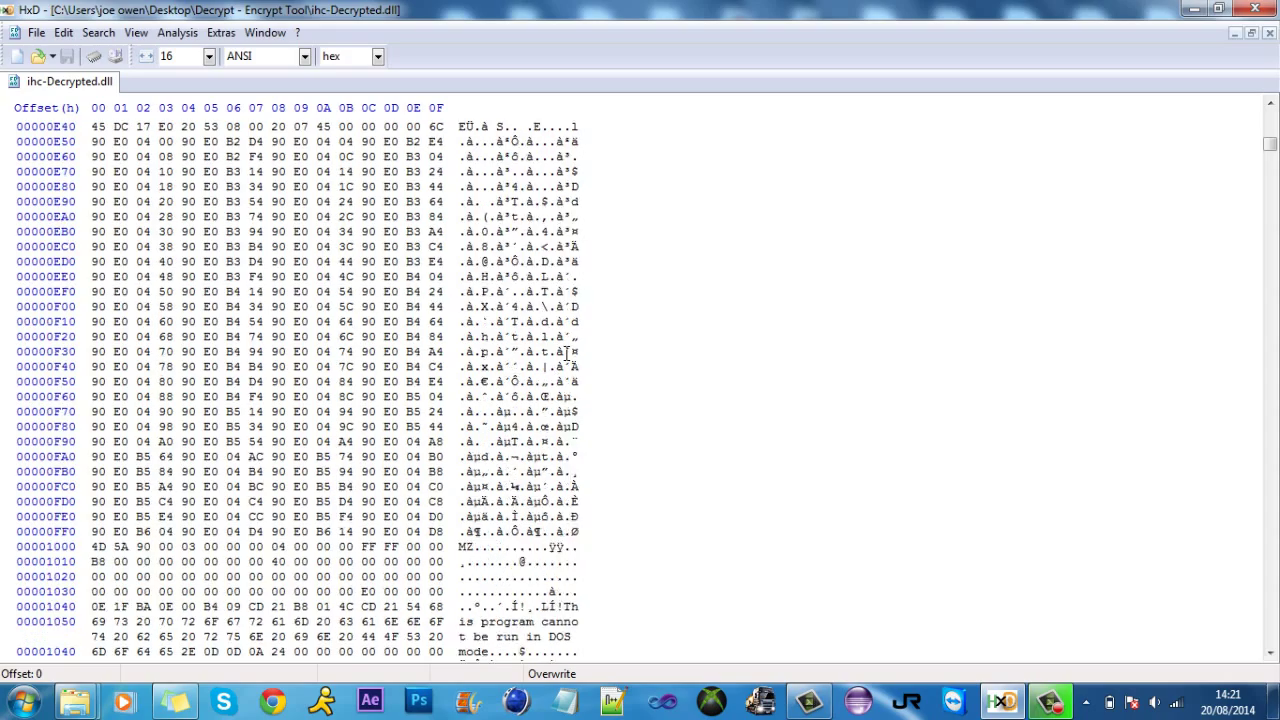
pyautogui.scroll(-3)
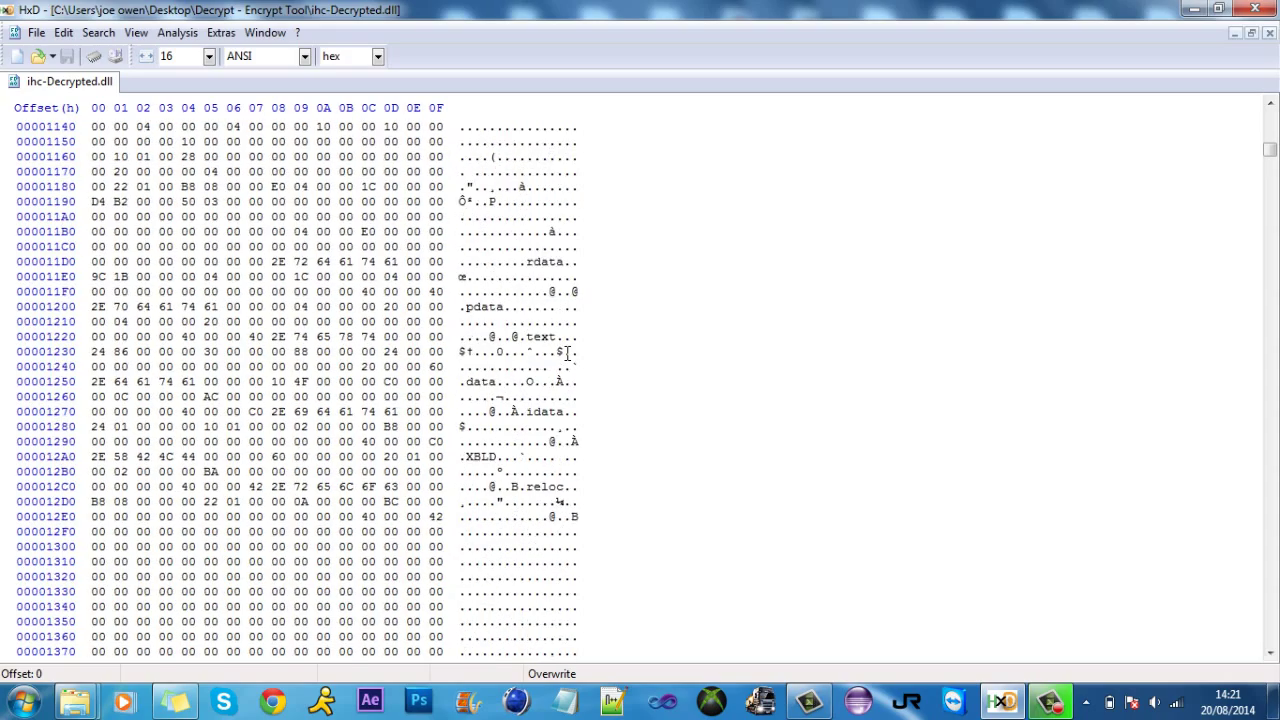
pyautogui.scroll(-3)
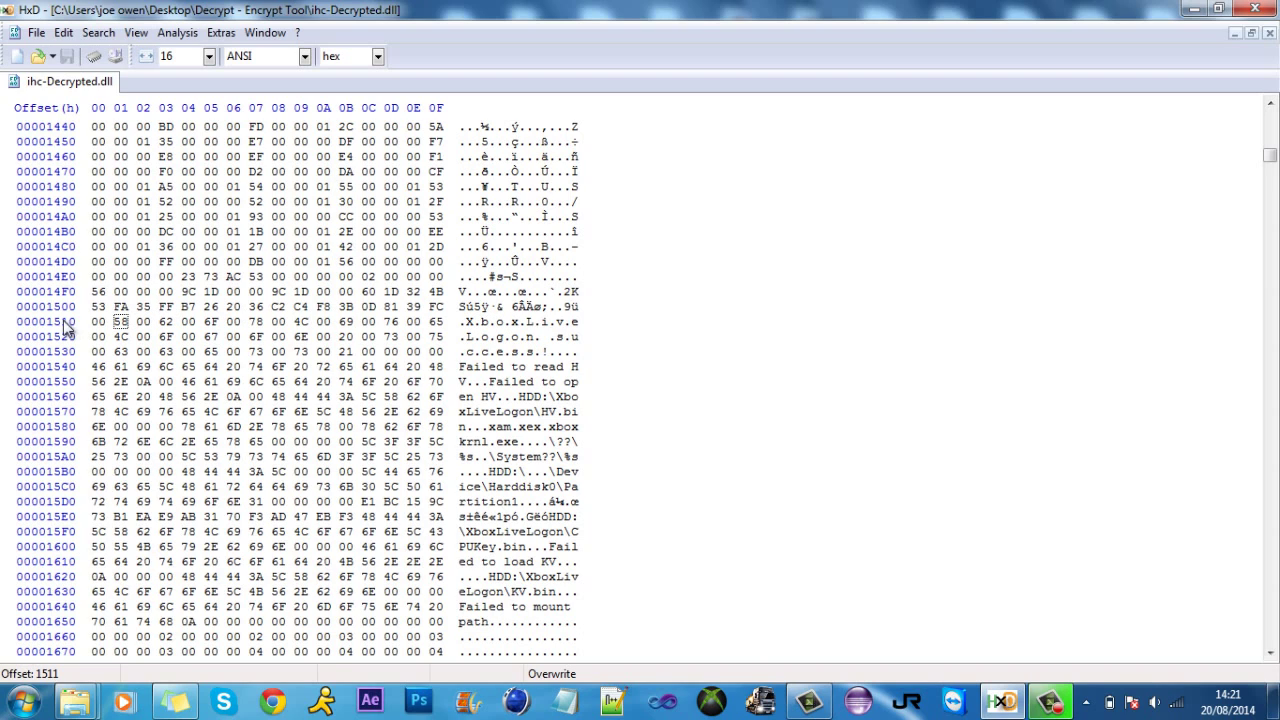
pyautogui.moveTo(60, 330)
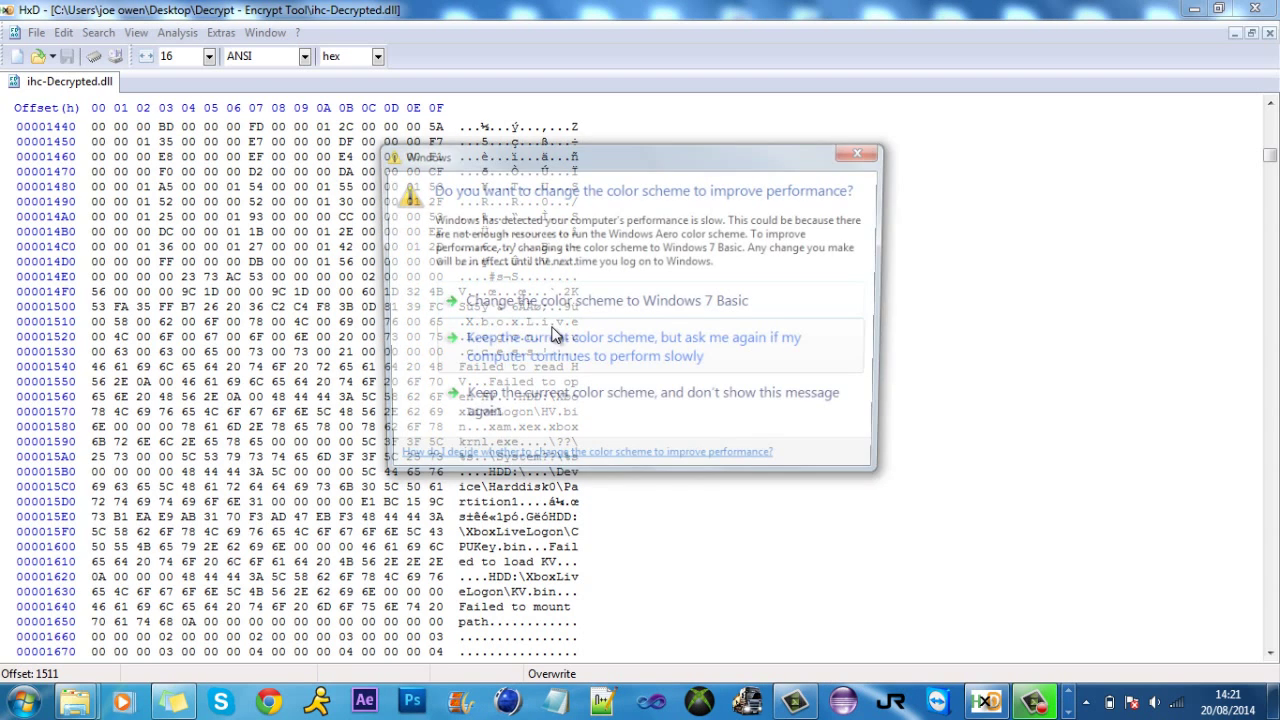
# - Dismiss the colour scheme prompt and position within the HDD: path strings near offset 1550
pyautogui.click(856, 152)
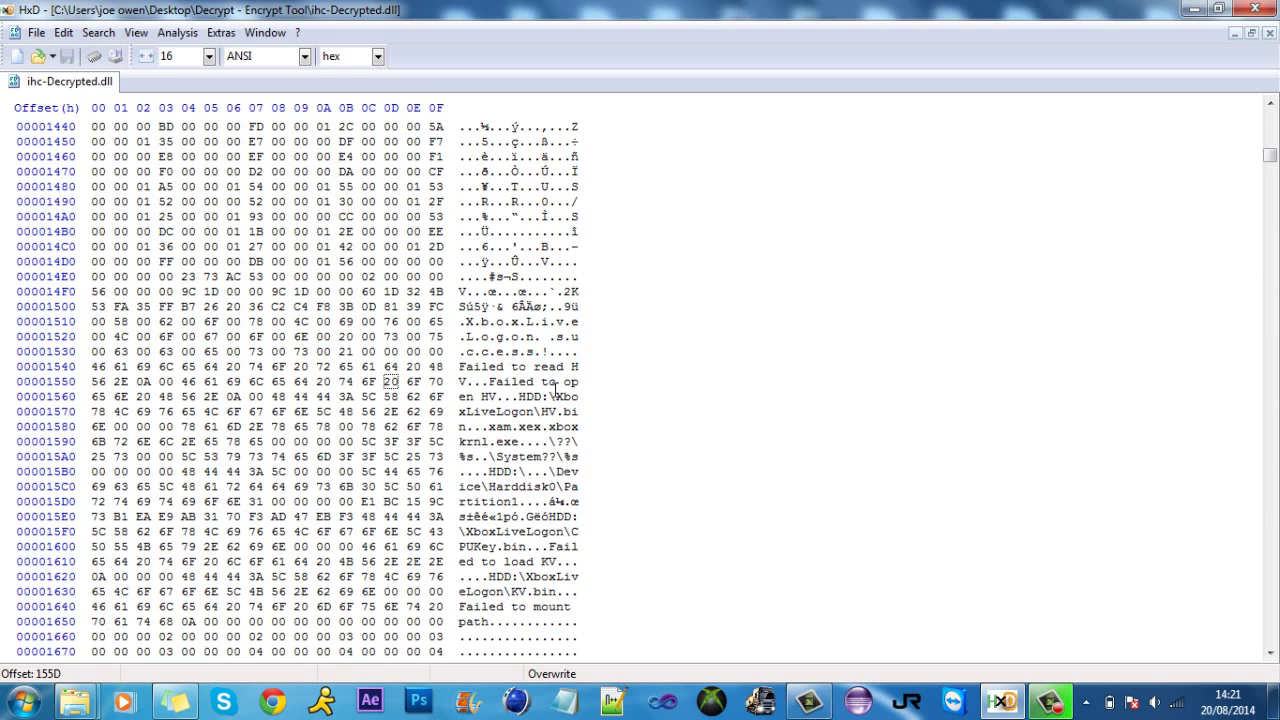
pyautogui.click(392, 396)
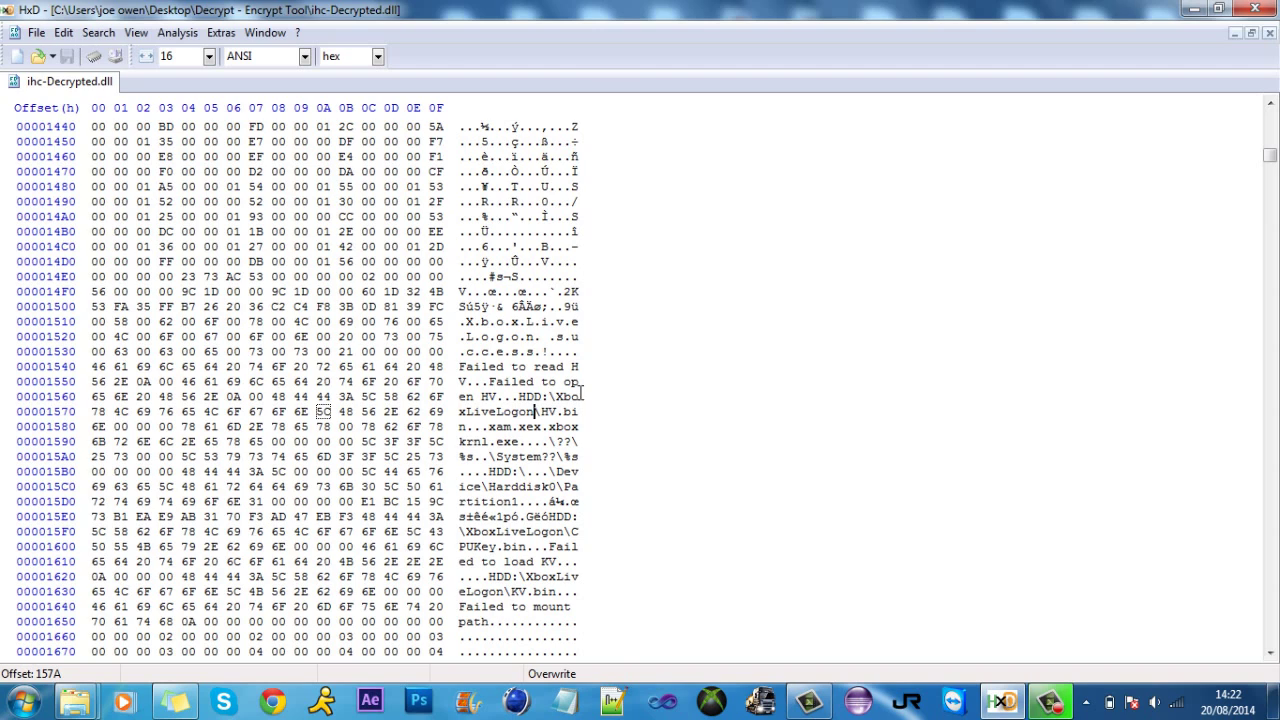
pyautogui.moveTo(584, 400)
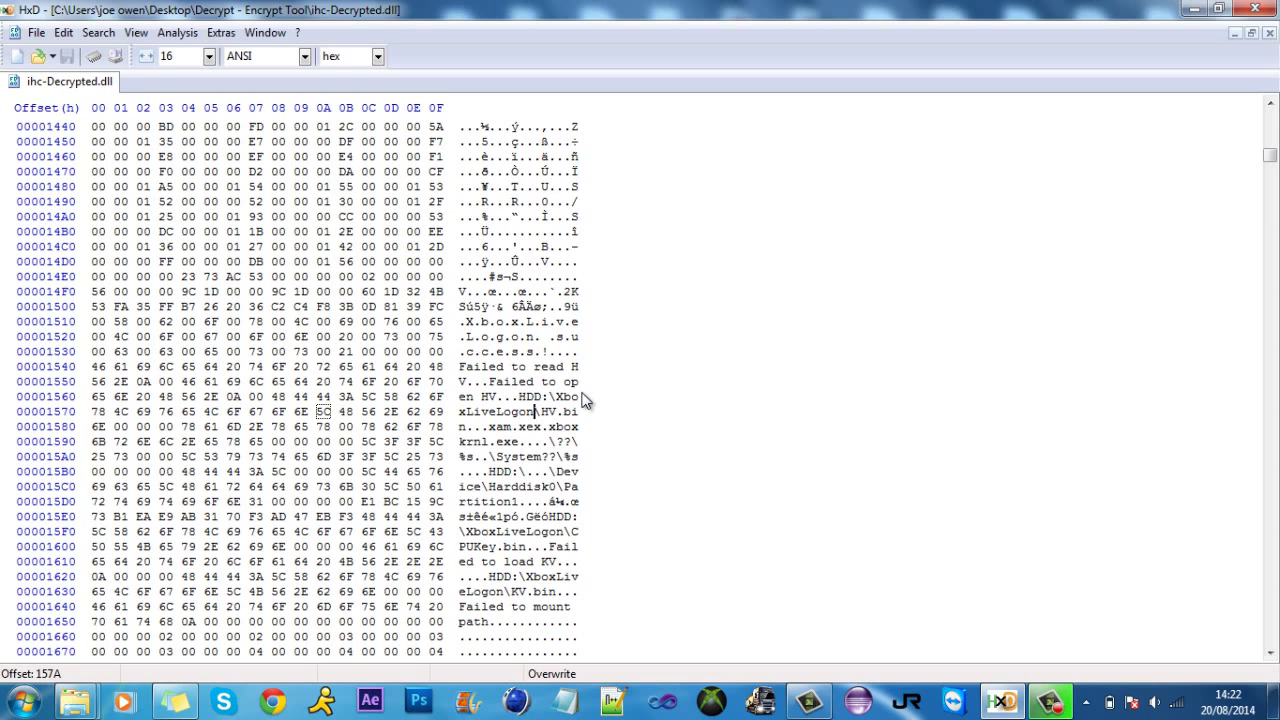
pyautogui.moveTo(590, 388)
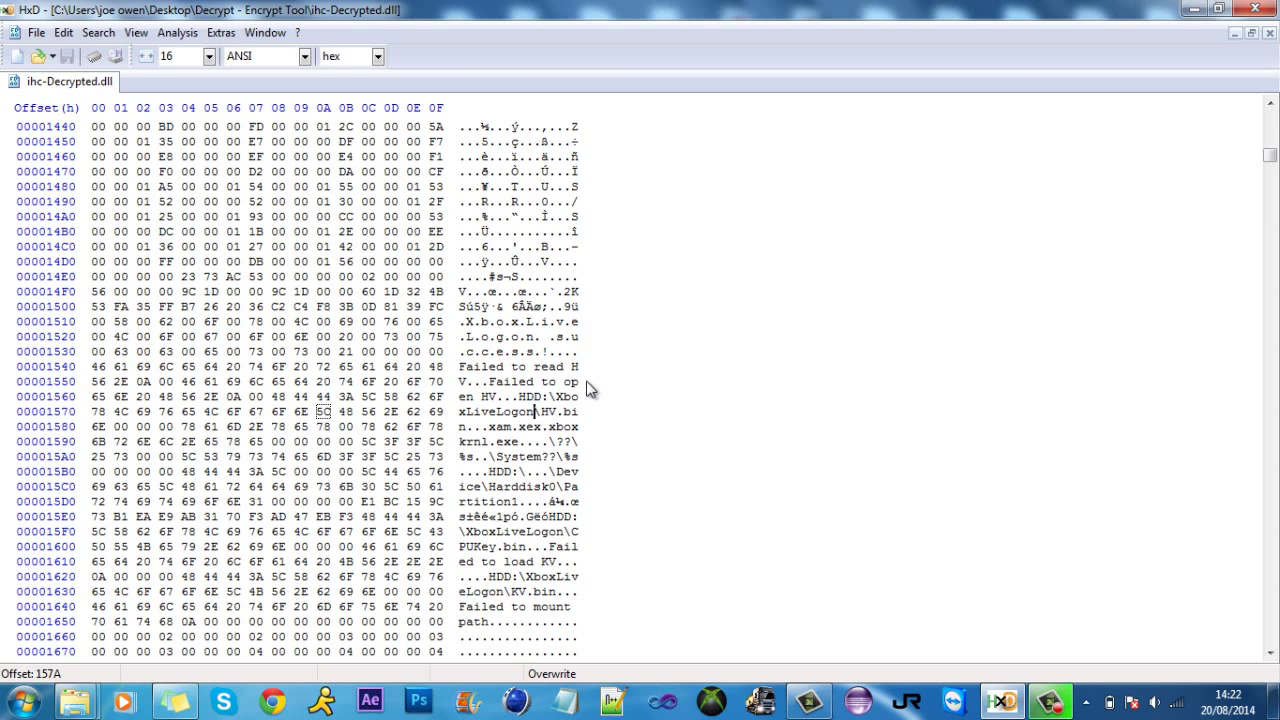
pyautogui.scroll(-3)
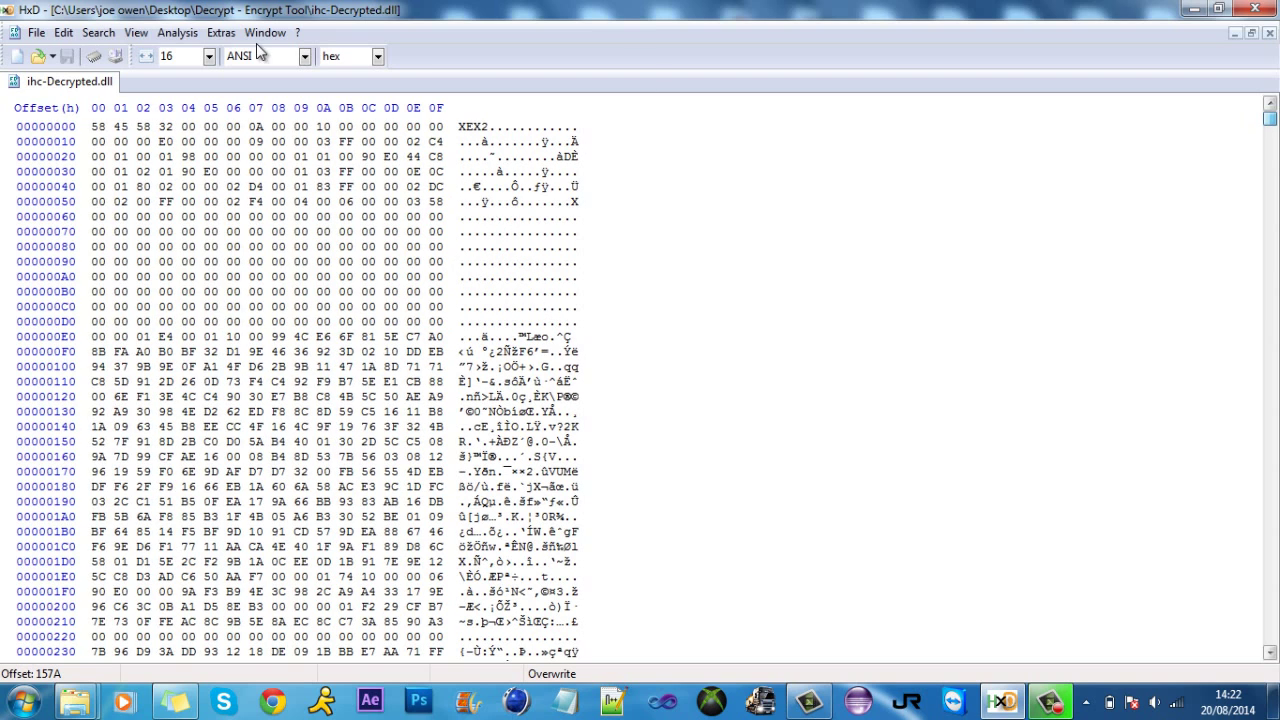
# - Select all of ihc-Decrypted.dll's data for copying into Notepad
pyautogui.click(370, 56)
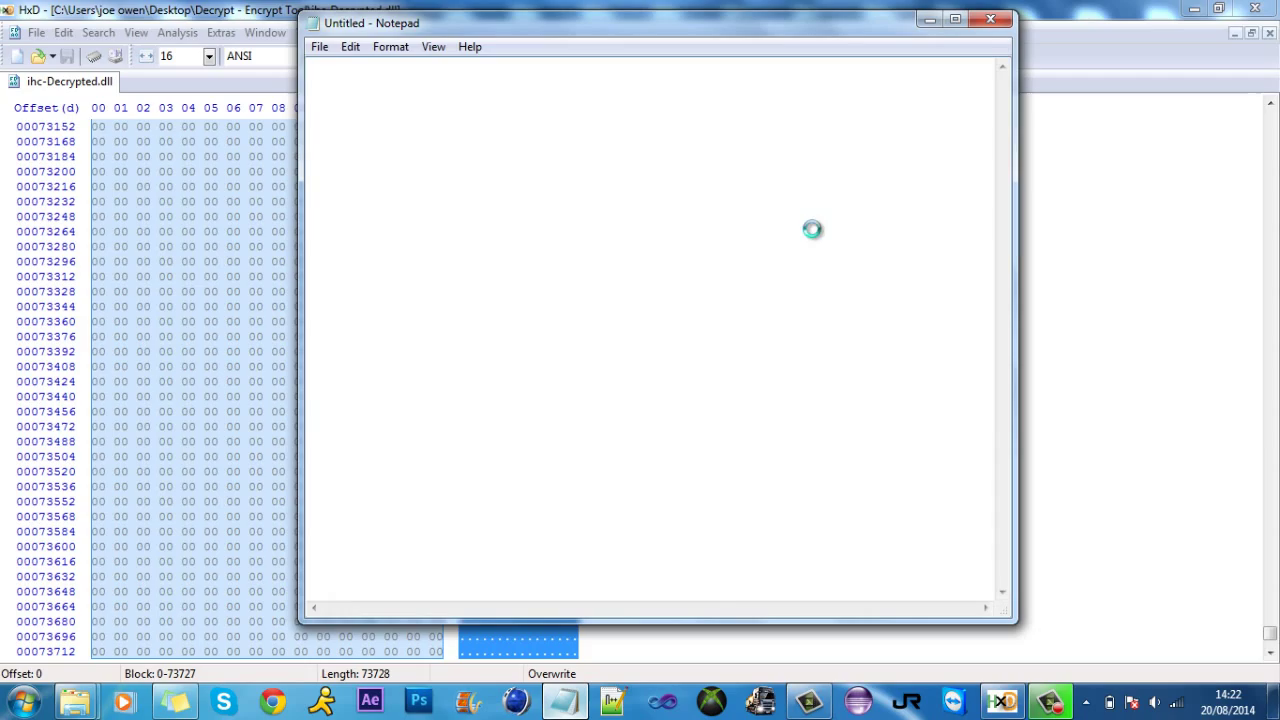
# - Paste the decrypted file's contents as text into the empty Notepad document
pyautogui.click(958, 20)
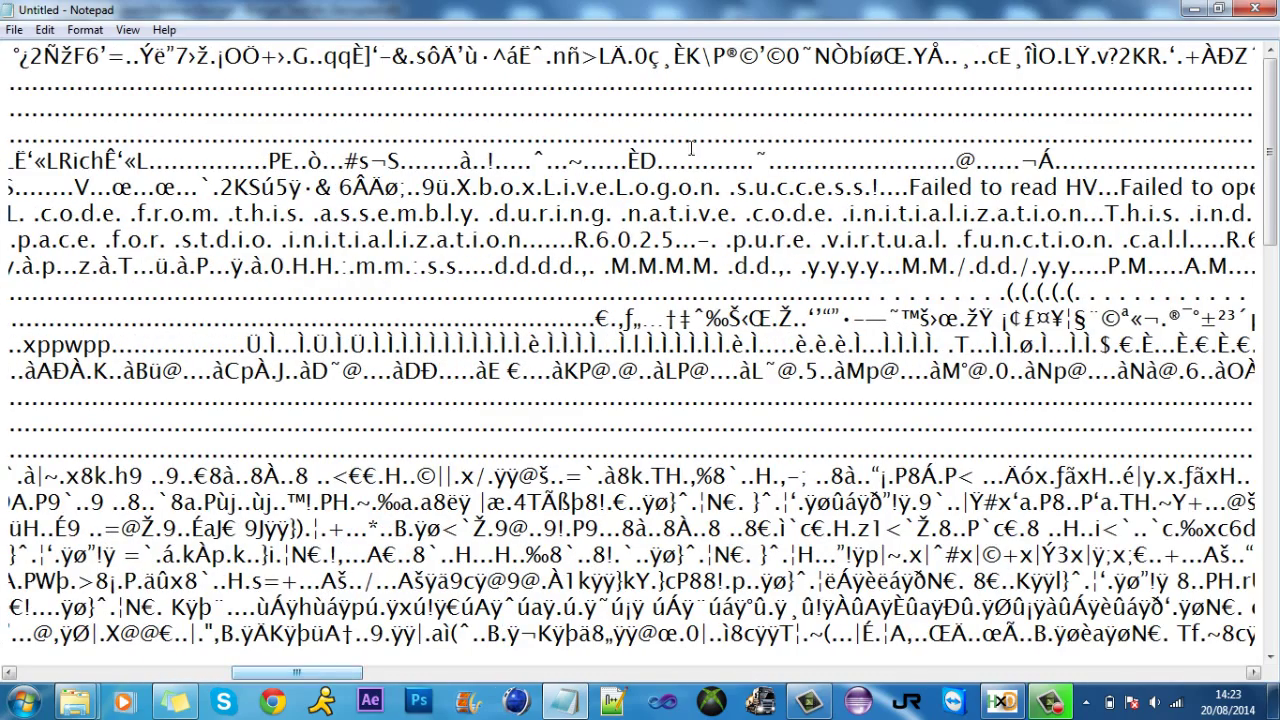
# - Overwrite the 'XboxLiveLogon success!' string with a same-length custom message
pyautogui.moveTo(456, 188); pyautogui.dragTo(776, 188)
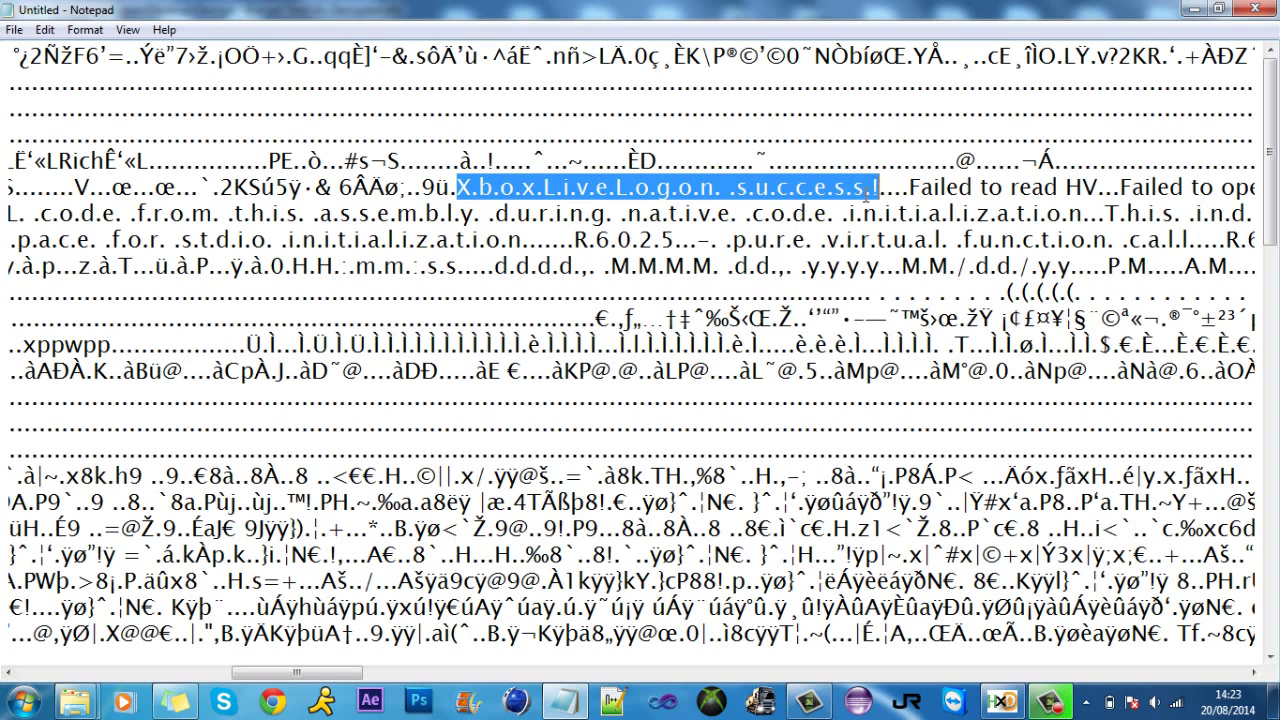
pyautogui.click(850, 186)
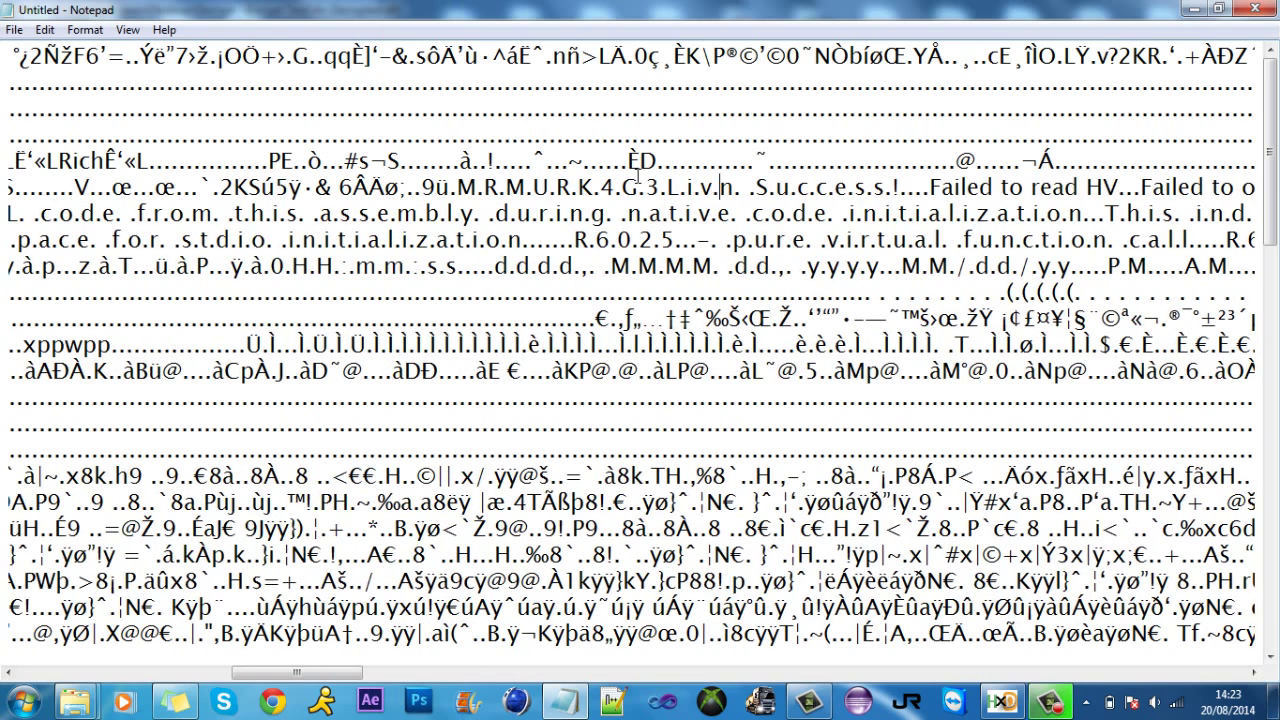
pyautogui.moveTo(696, 224)
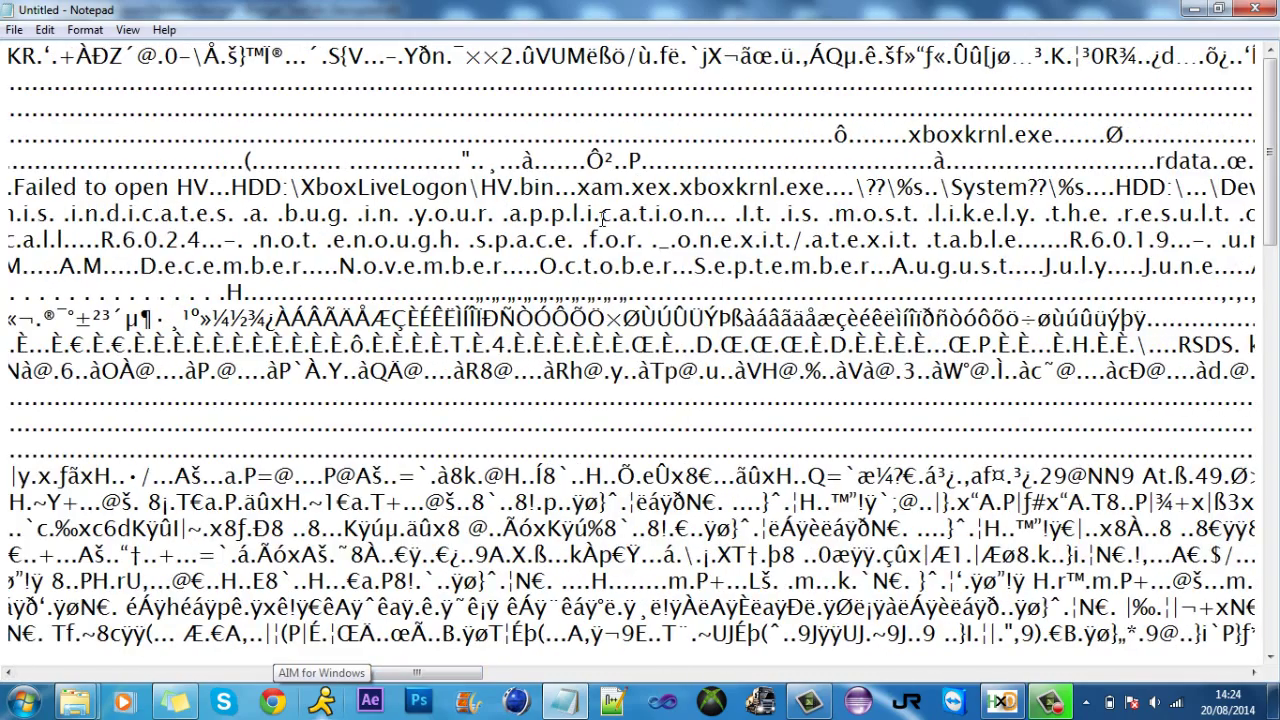
# - Change XboxLiveLogon to MRMURK in the HV.bin and KV.bin HDD paths and return to HxD with the copied text
pyautogui.doubleClick(390, 186)
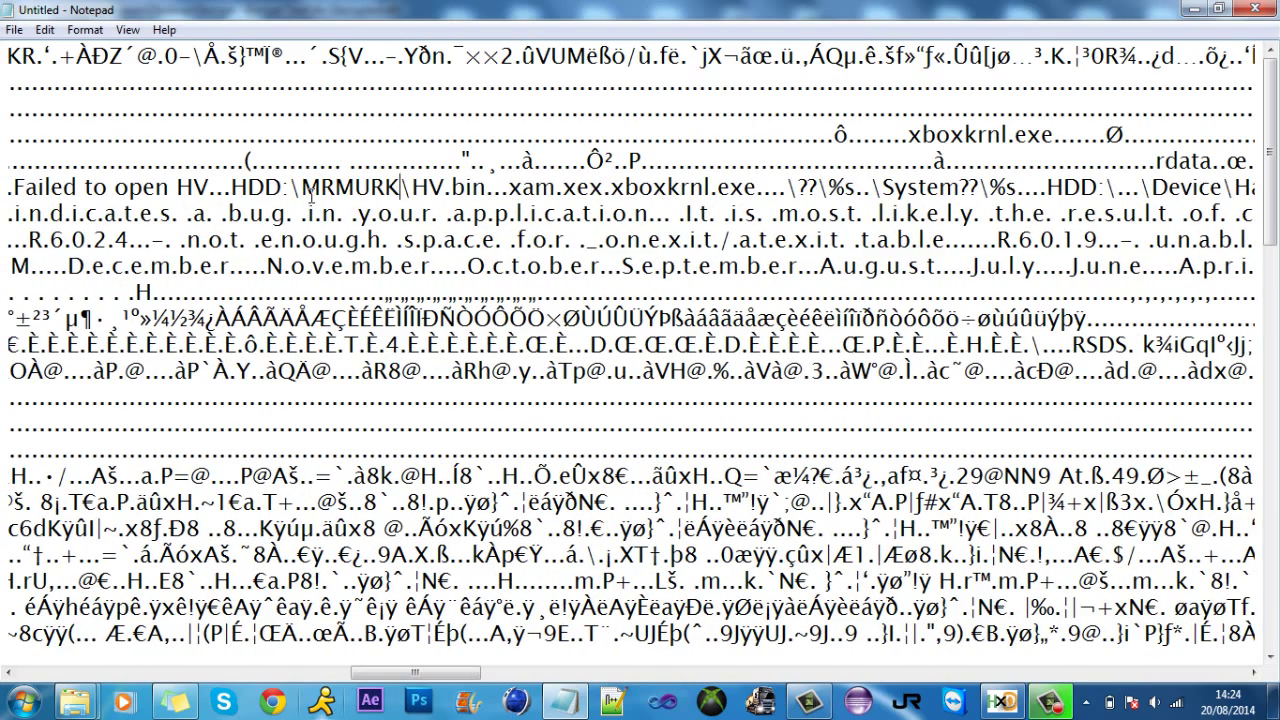
pyautogui.moveTo(350, 672); pyautogui.dragTo(420, 672)
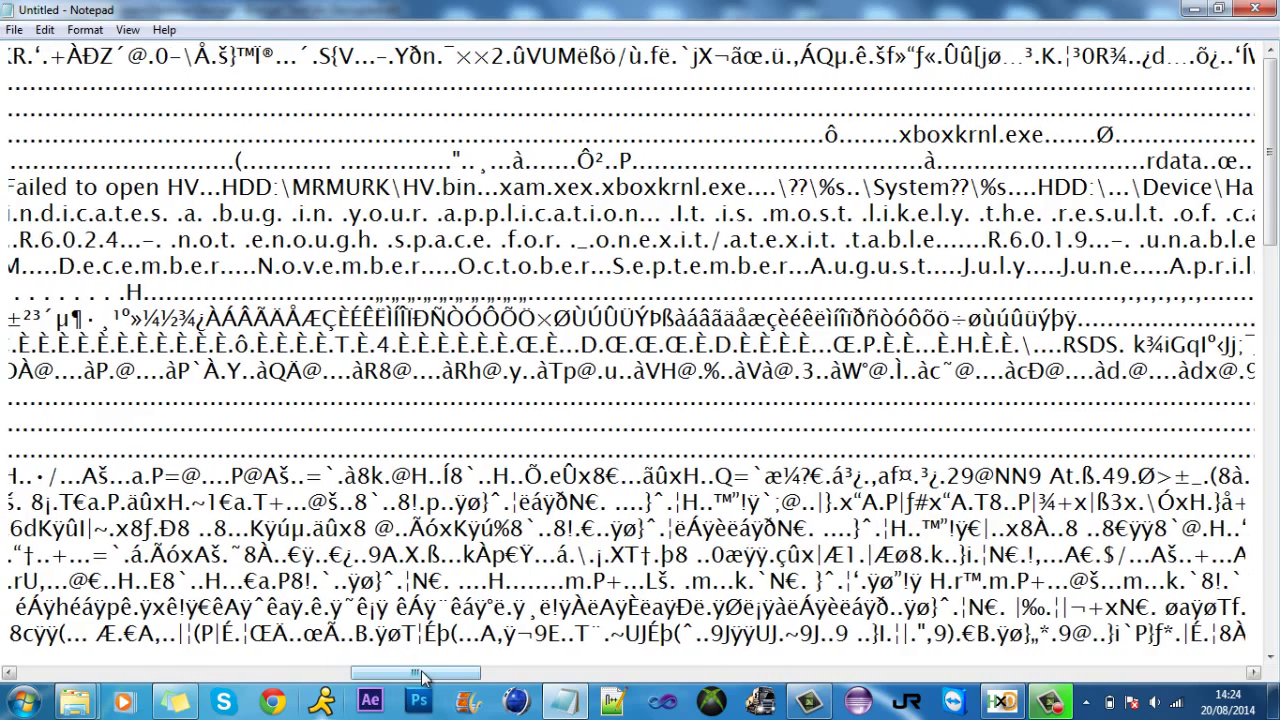
pyautogui.moveTo(416, 672); pyautogui.dragTo(430, 672)
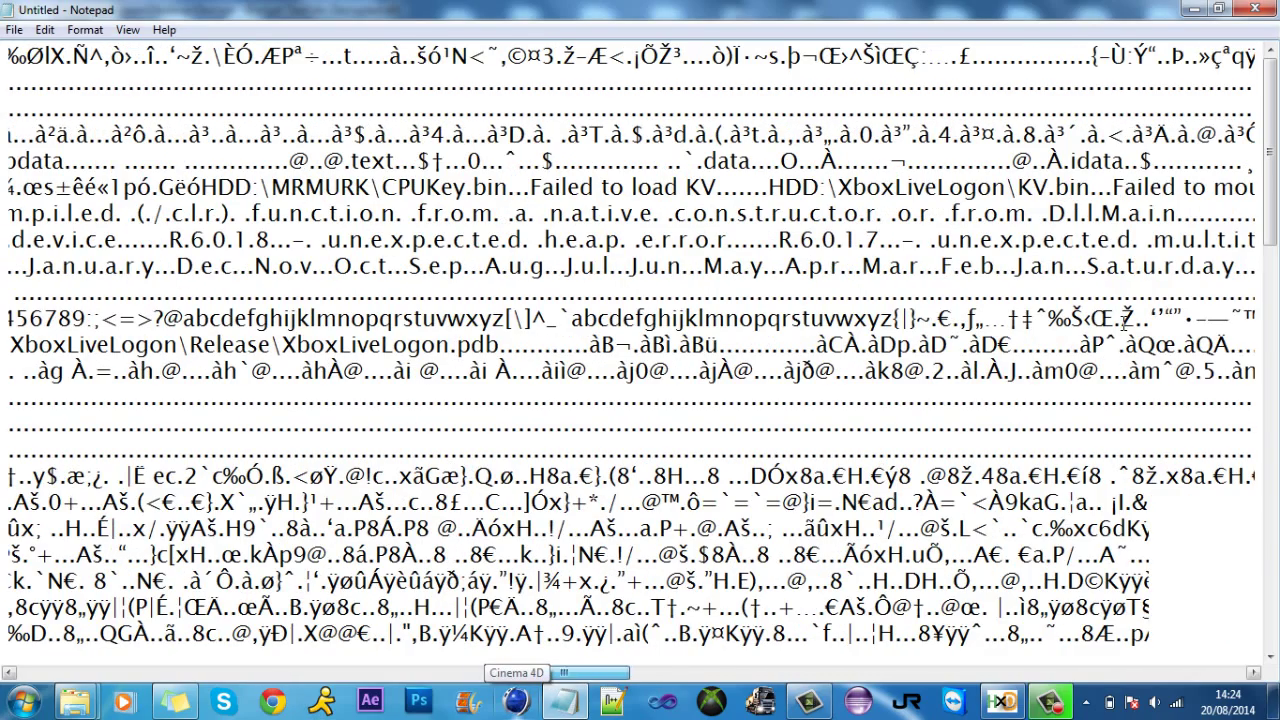
pyautogui.doubleClick(928, 188)
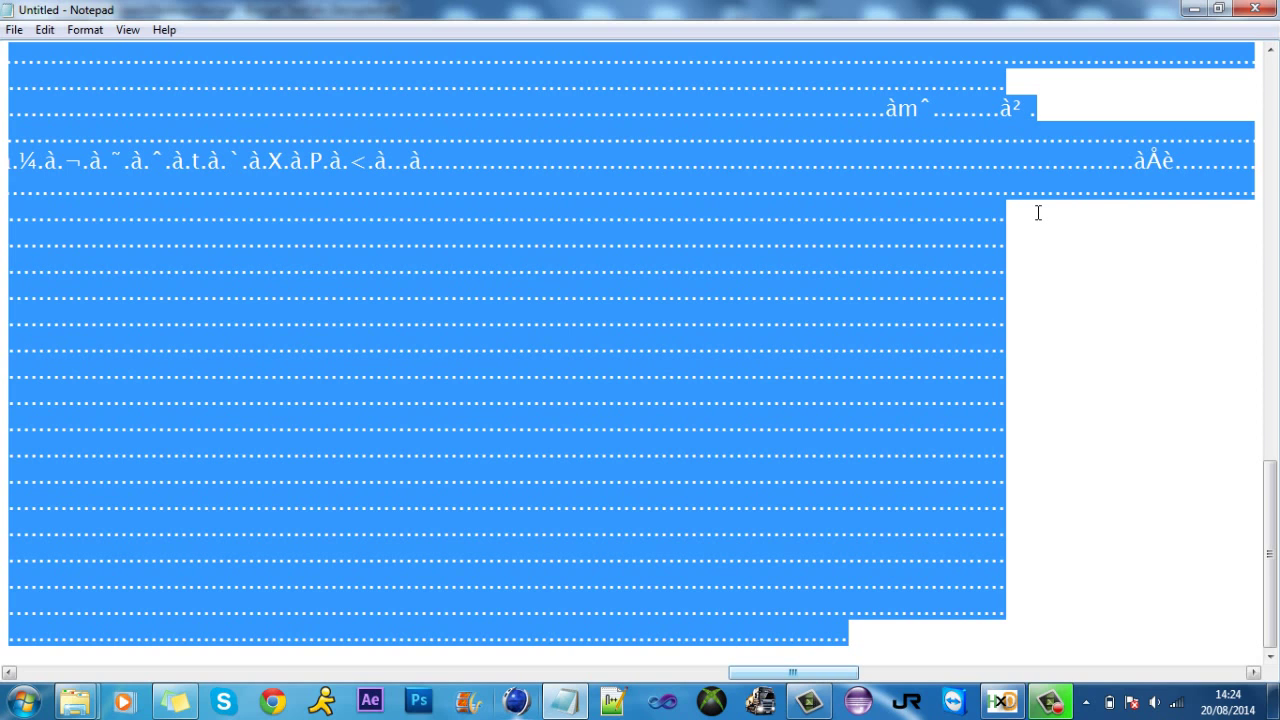
pyautogui.moveTo(760, 704)
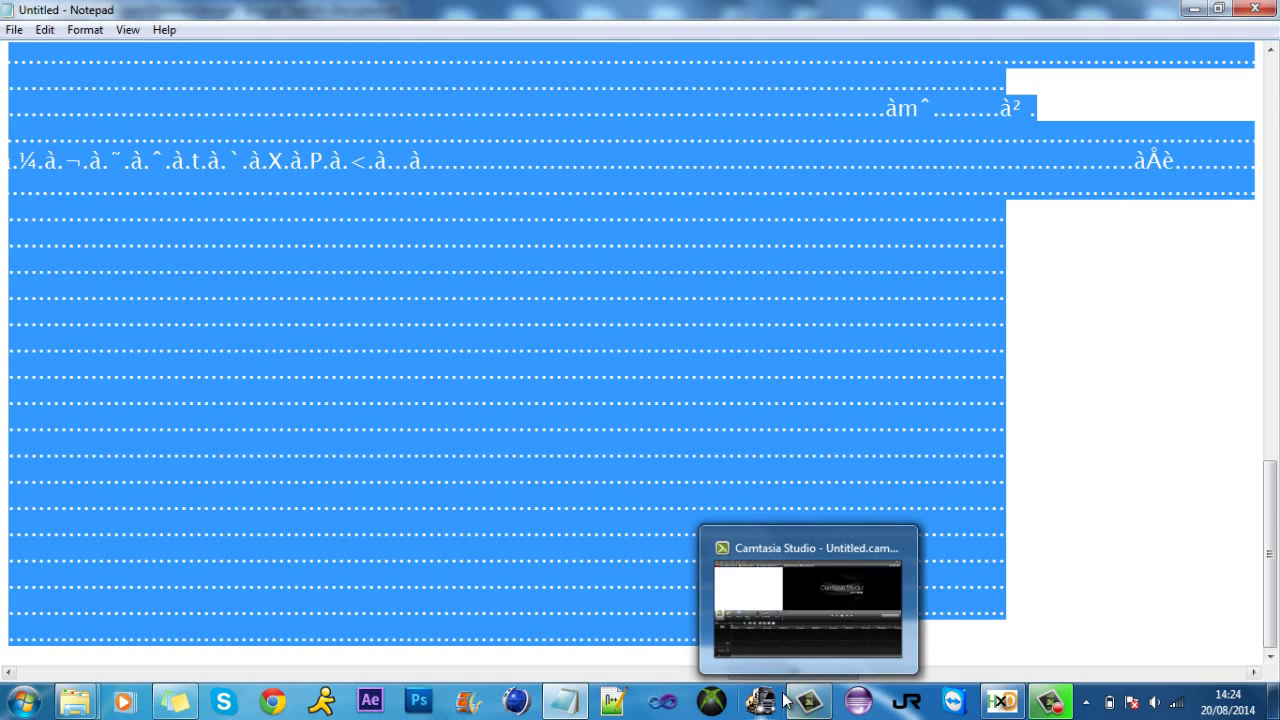
pyautogui.click(1002, 700)
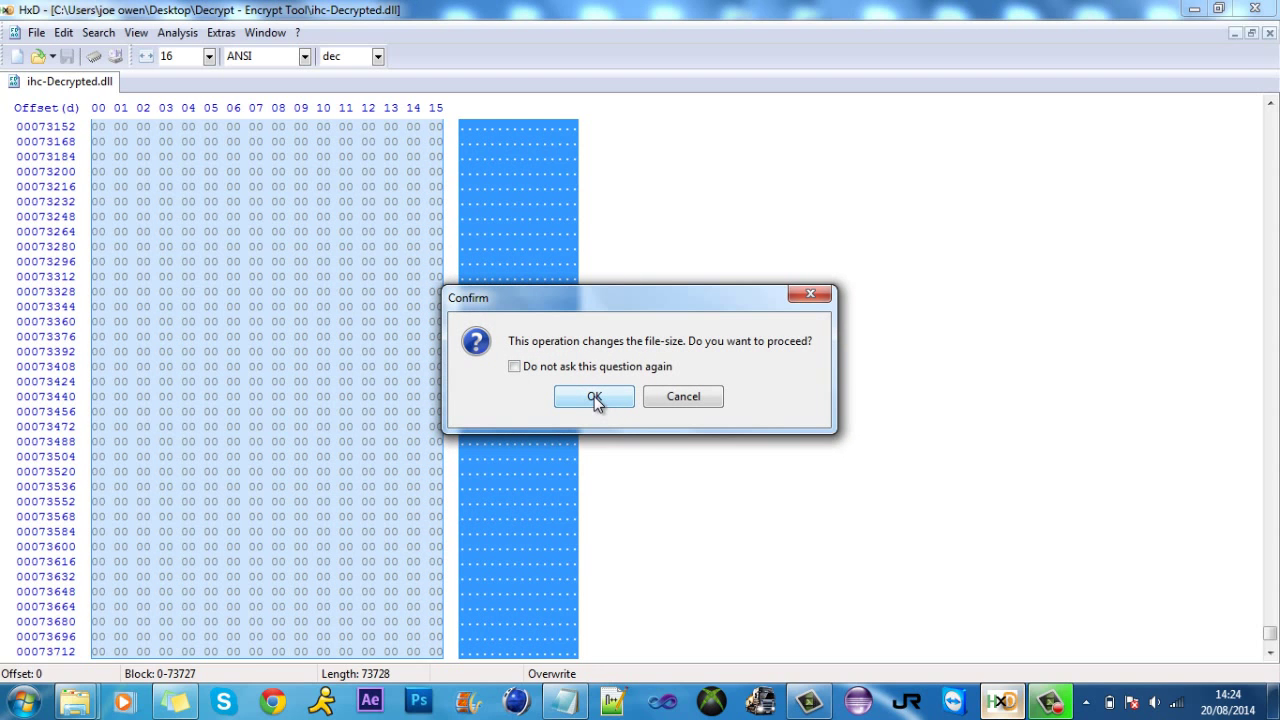
# - Accept the file-size change to paste the edited text over ihc-Decrypted.dll and review it
pyautogui.click(592, 396)
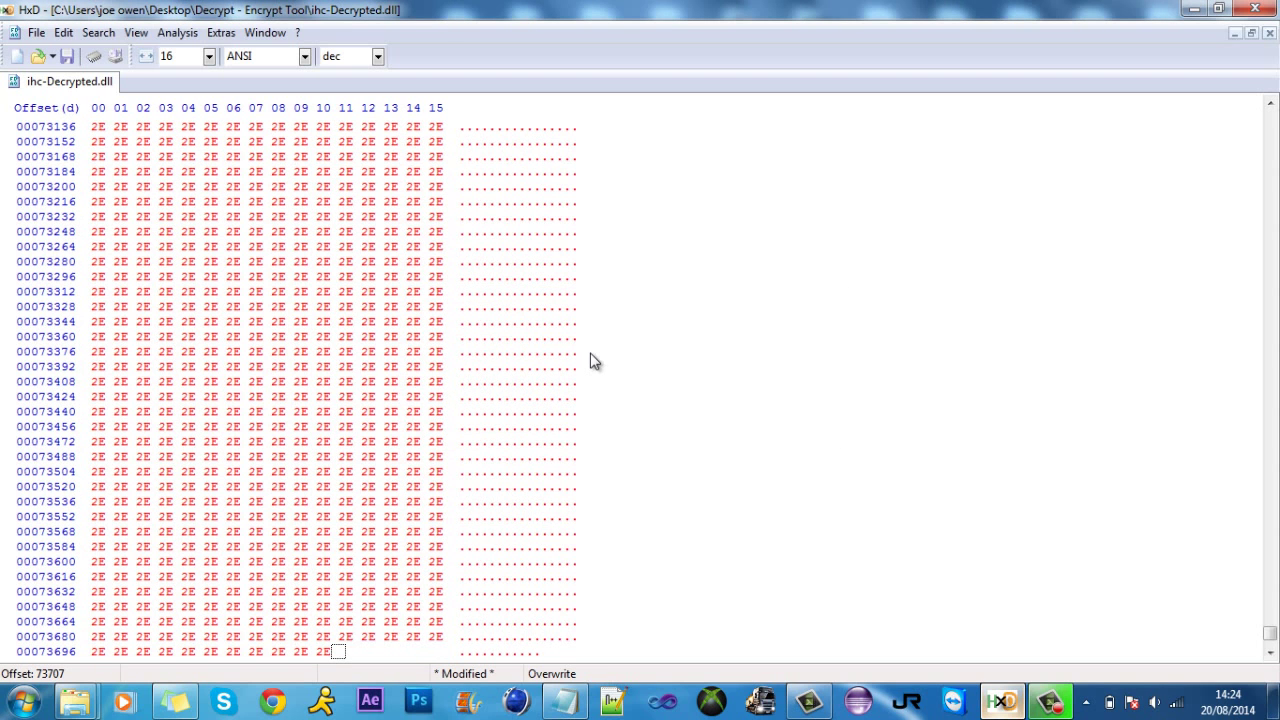
pyautogui.scroll(3)
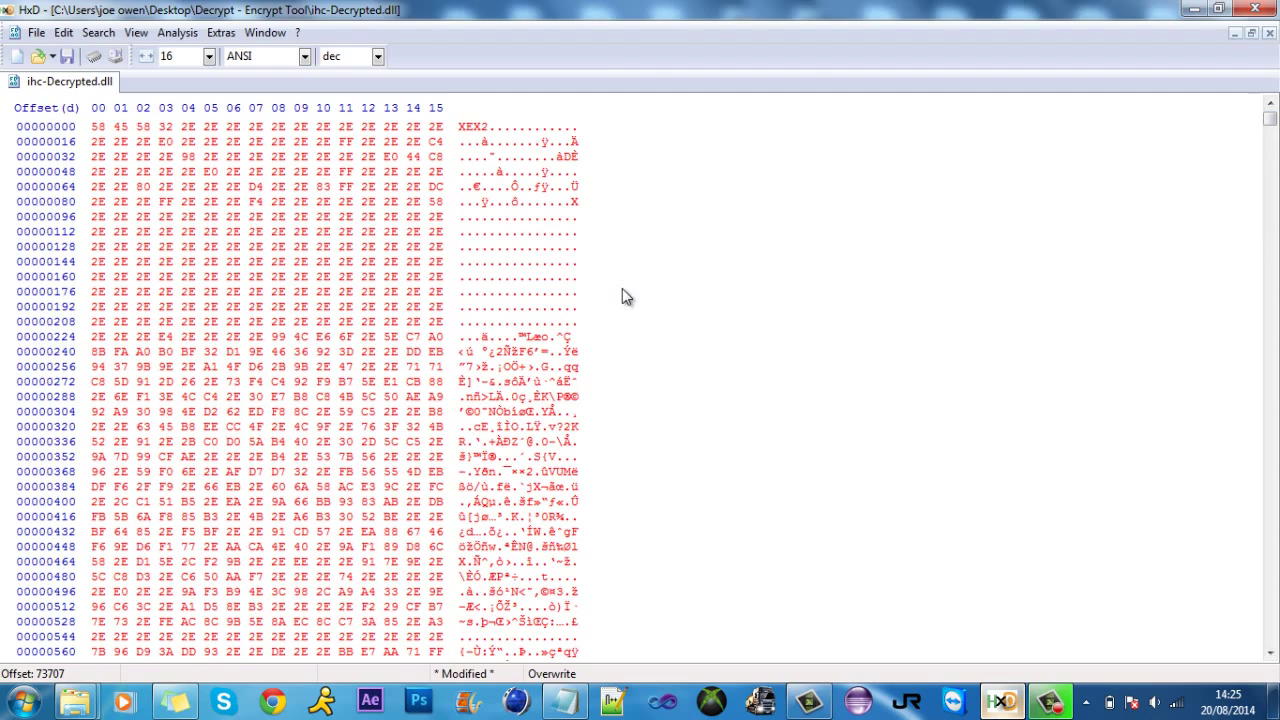
pyautogui.scroll(-3)
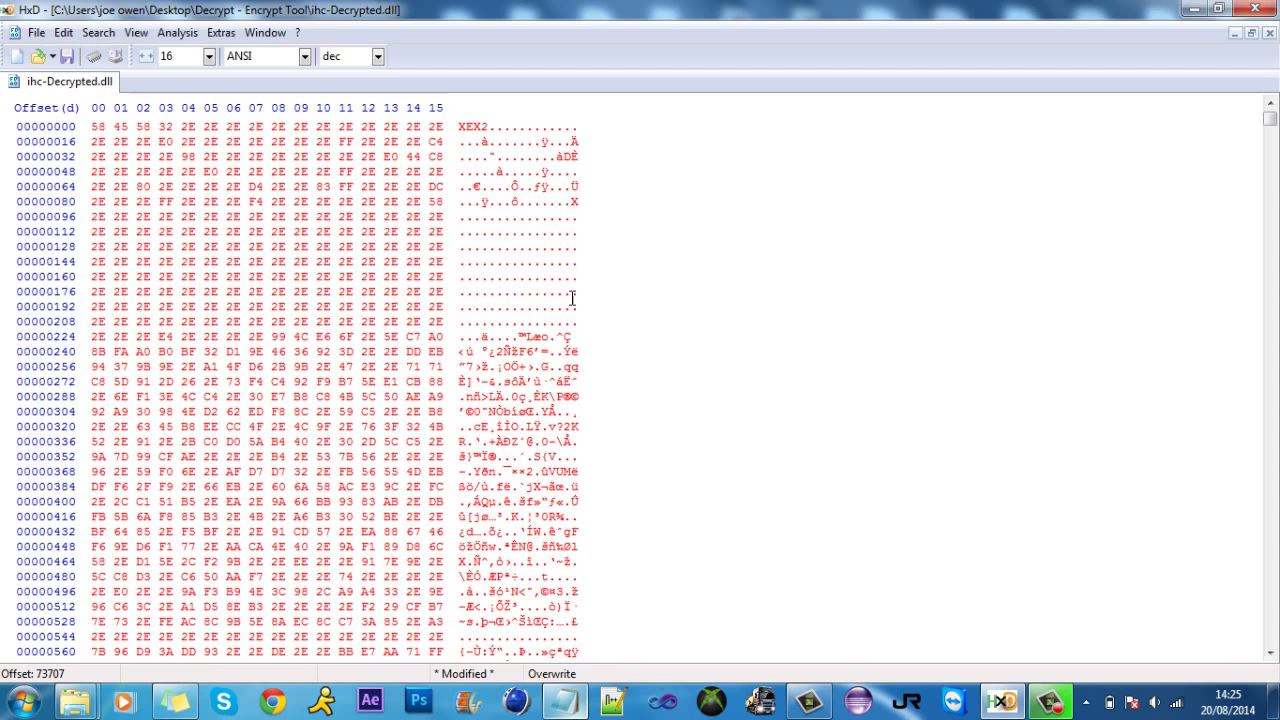
pyautogui.moveTo(592, 212)
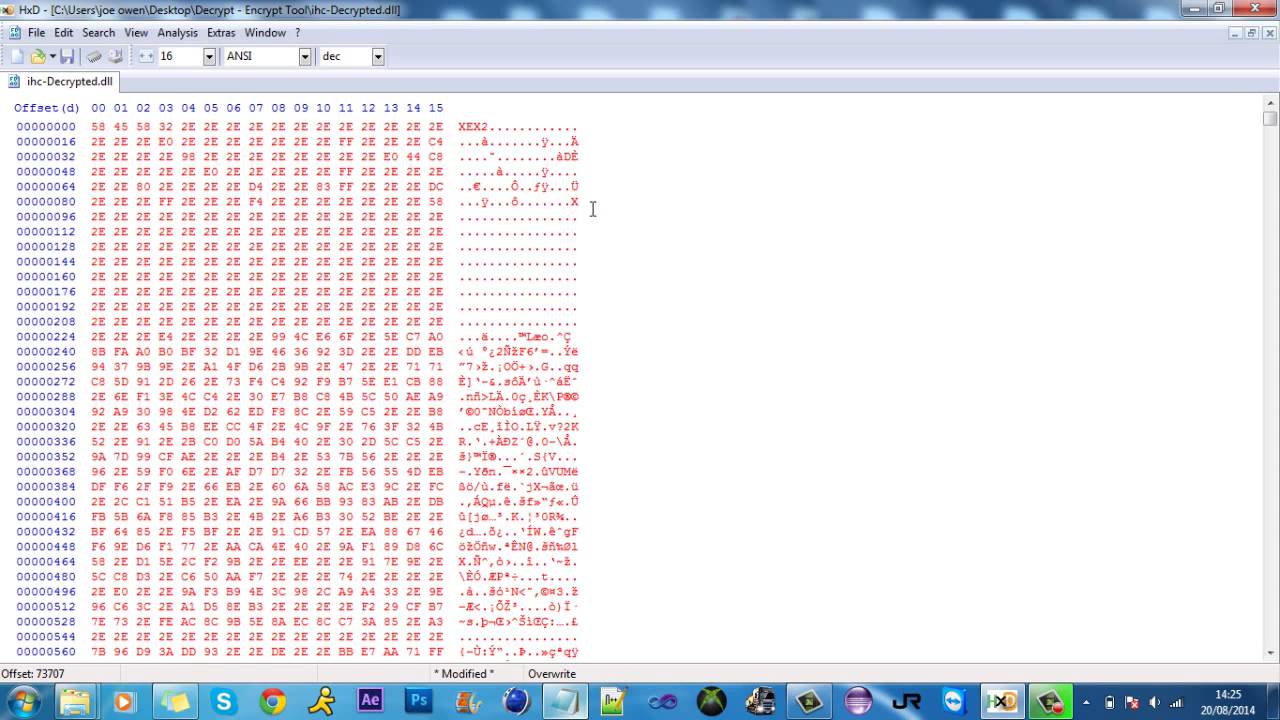
pyautogui.moveTo(792, 402)
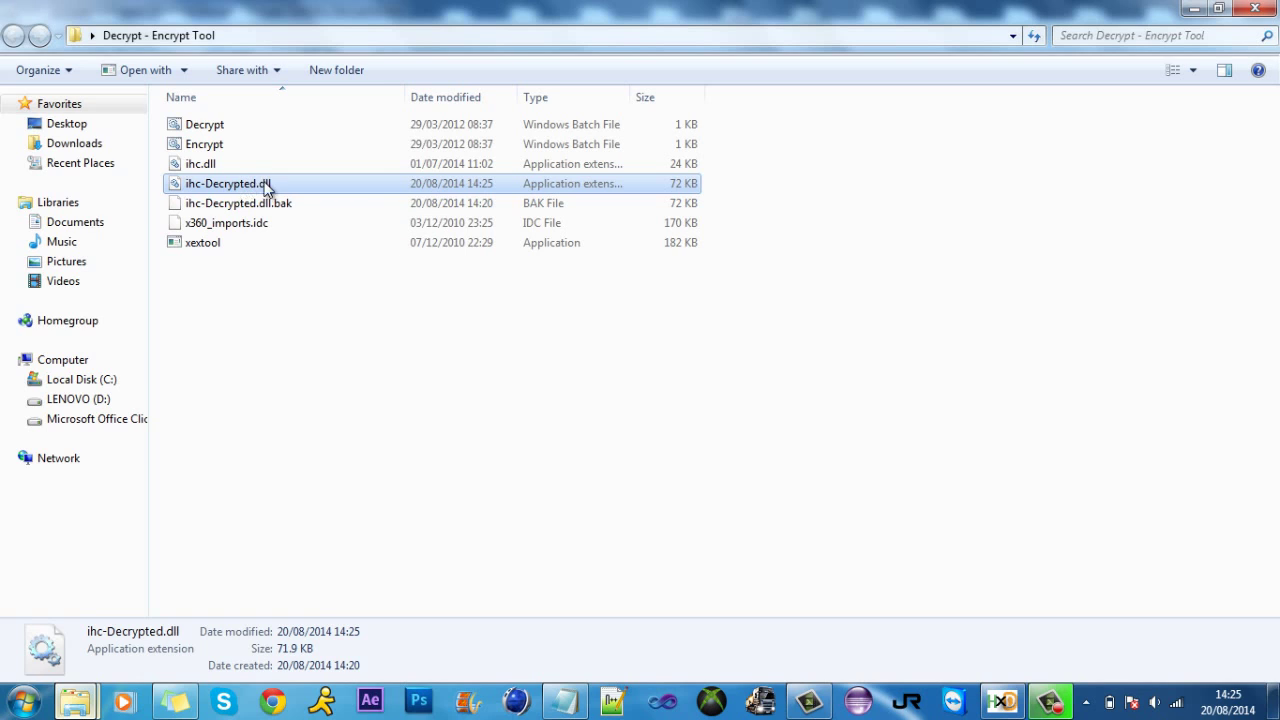
# - Send the ihc-Decrypted.dll.bak backup to the Recycle Bin
pyautogui.click(238, 204)
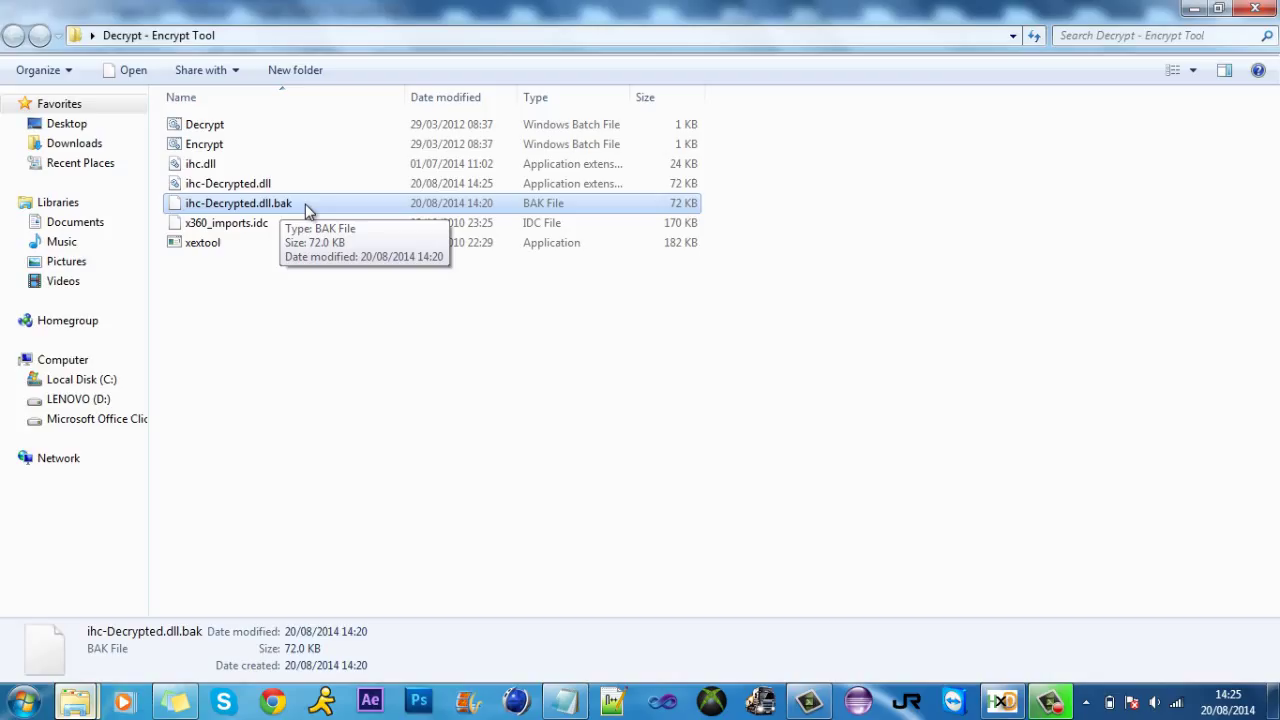
pyautogui.press('Delete')
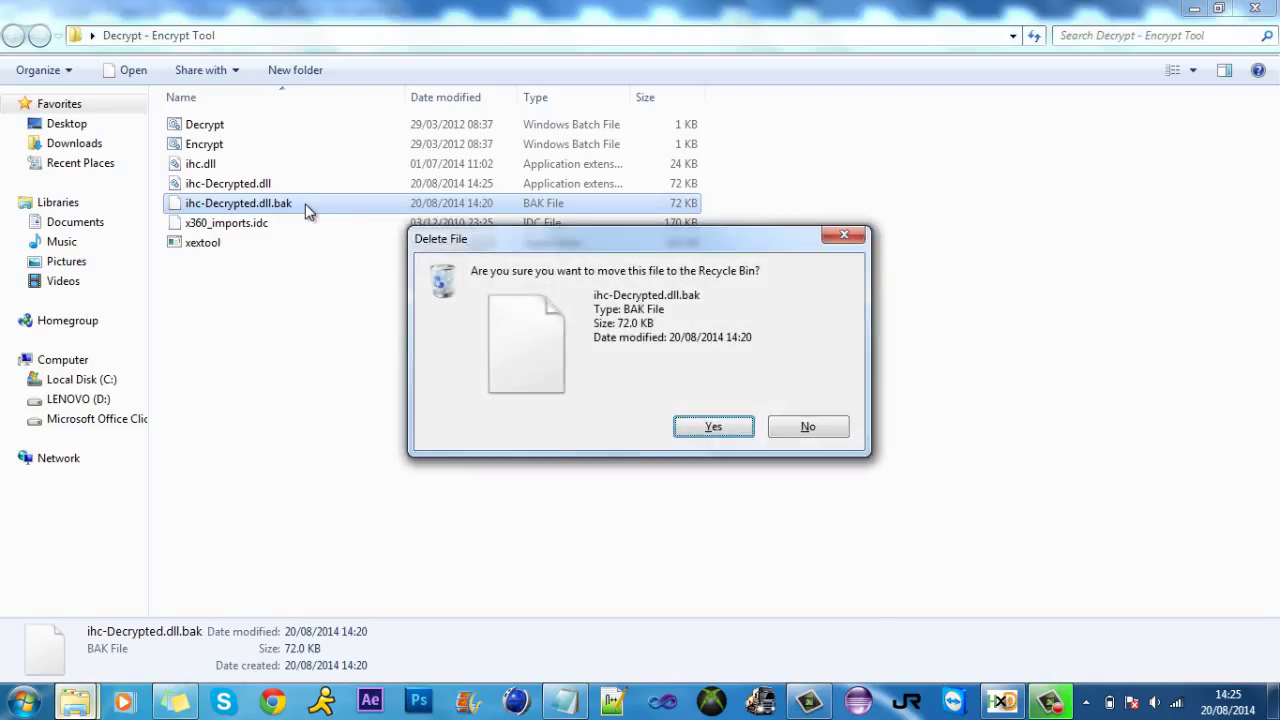
pyautogui.click(712, 426)
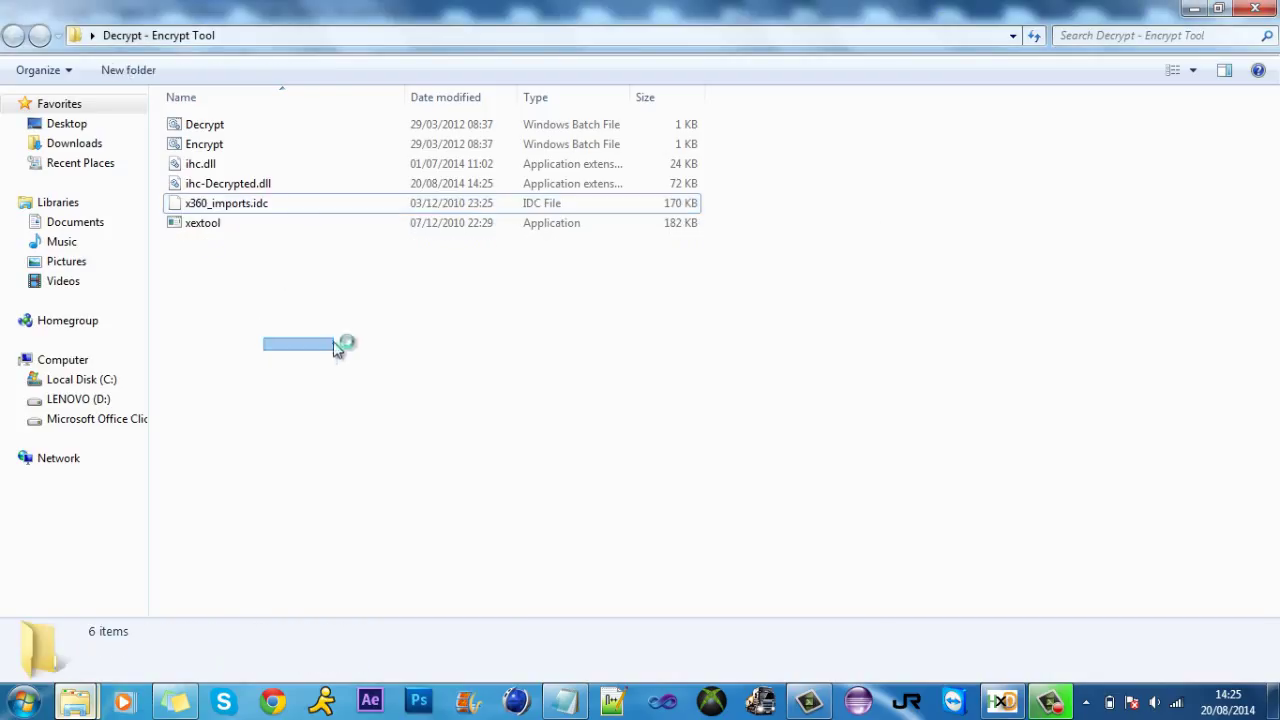
# - Select the remaining saved ihc-Decrypted.dll in the folder
pyautogui.click(204, 144)
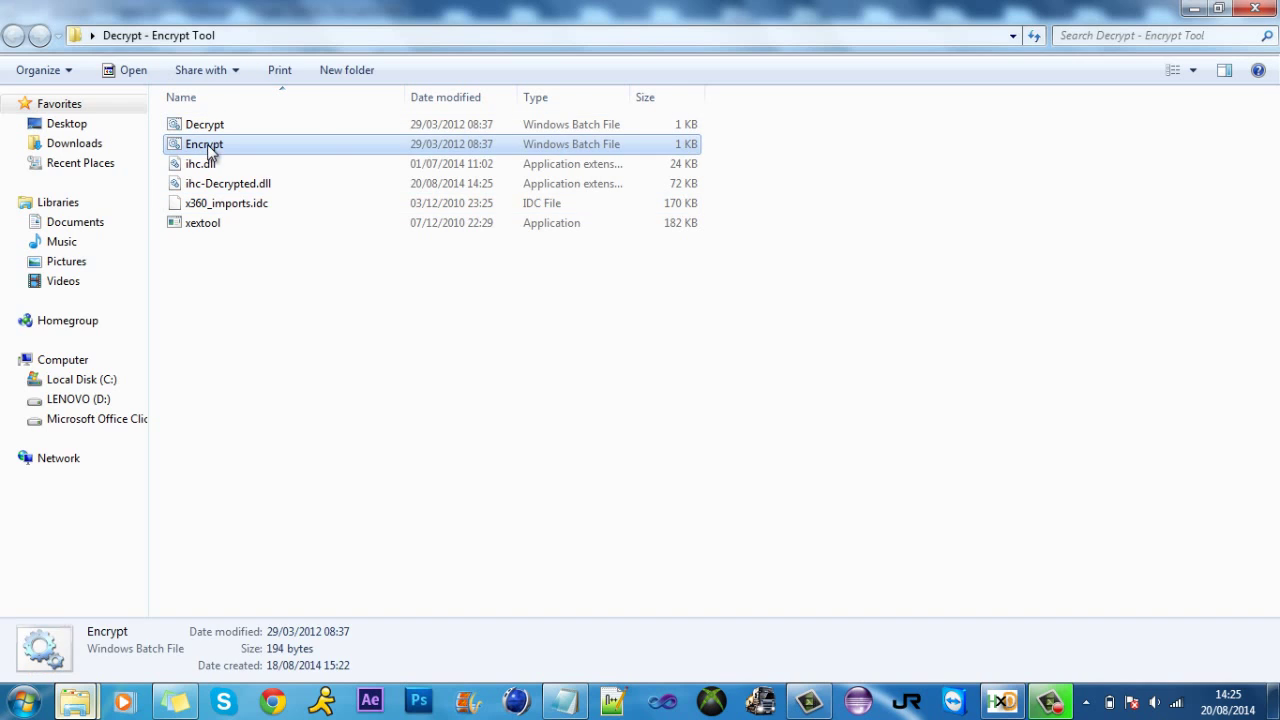
pyautogui.click(228, 184)
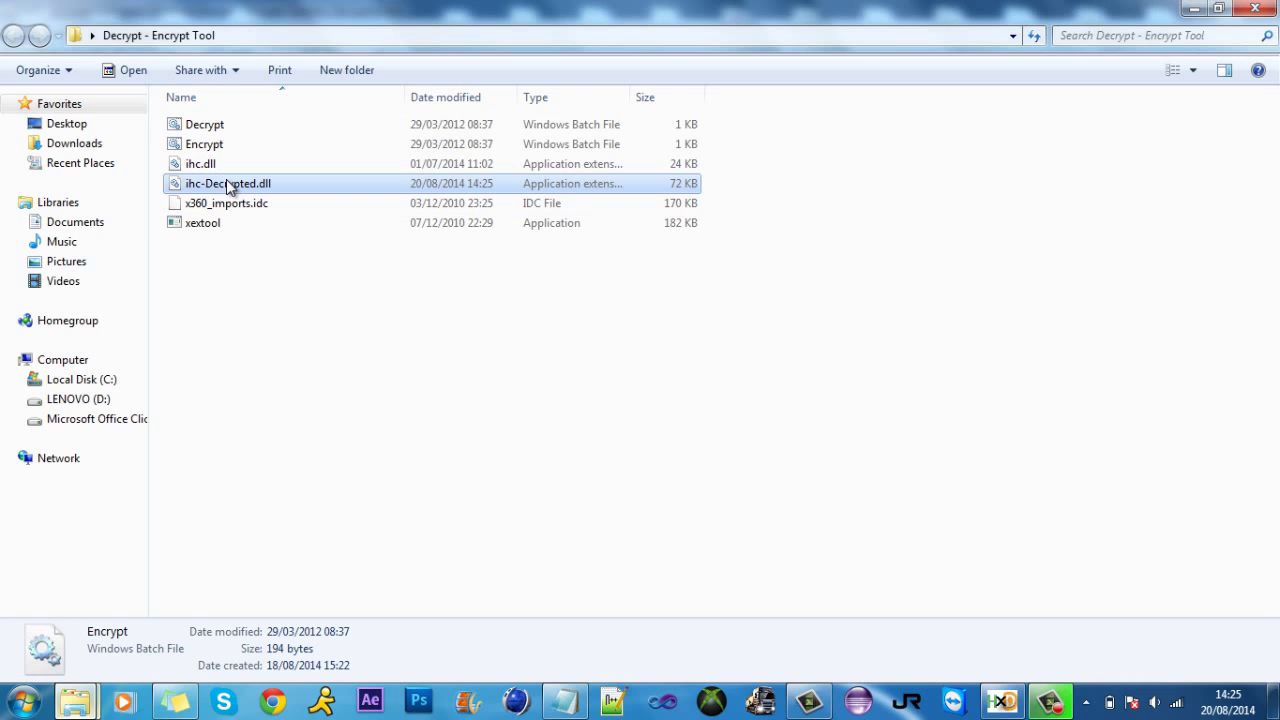
pyautogui.click(228, 184)
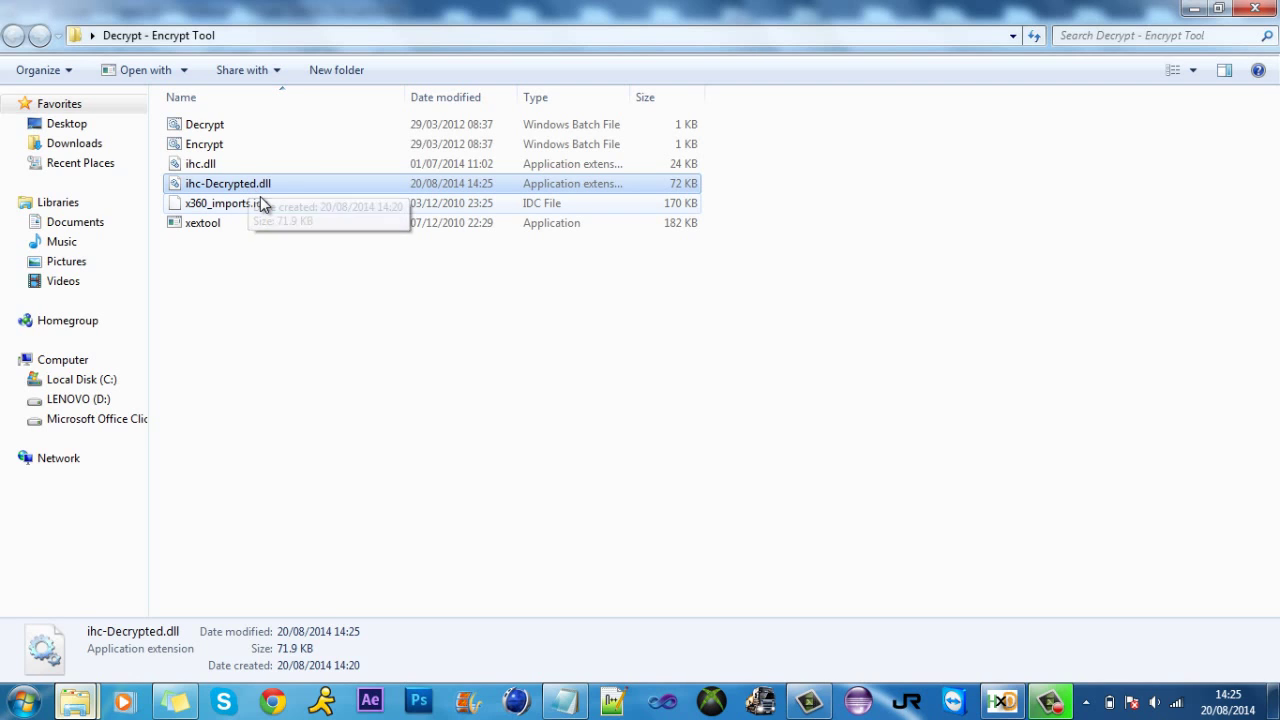
pyautogui.moveTo(222, 184)
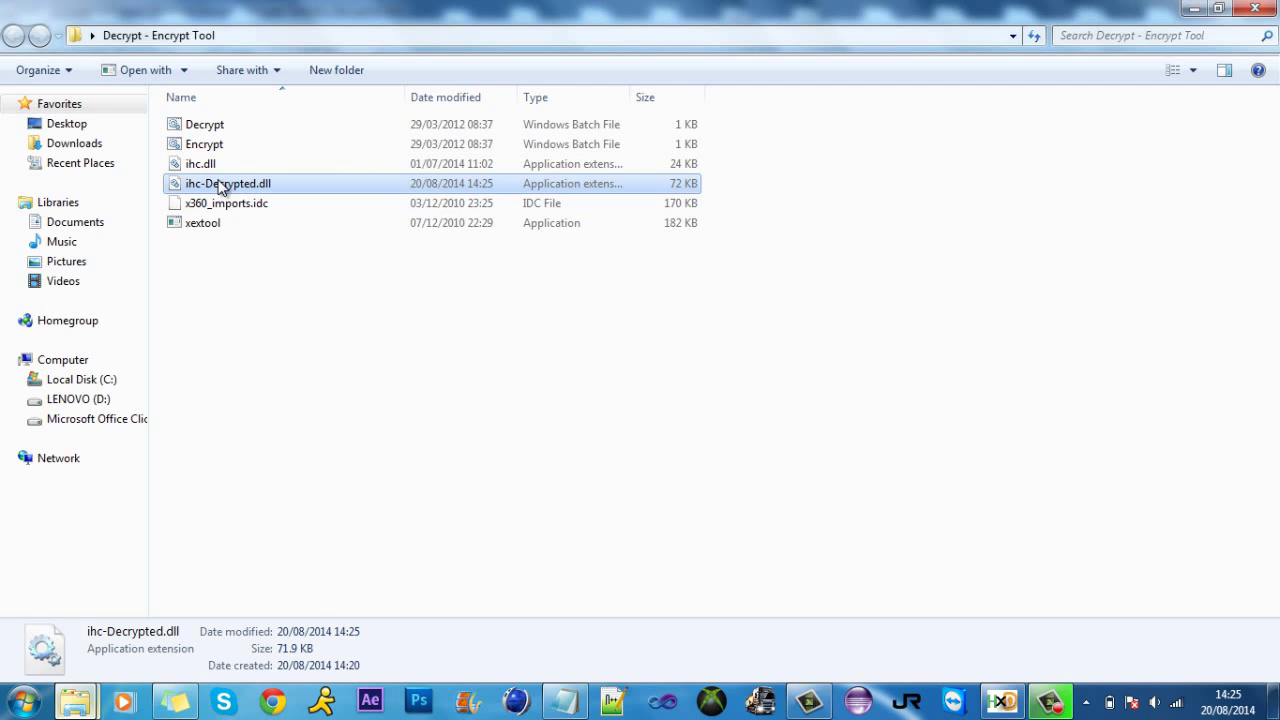
pyautogui.moveTo(240, 190)
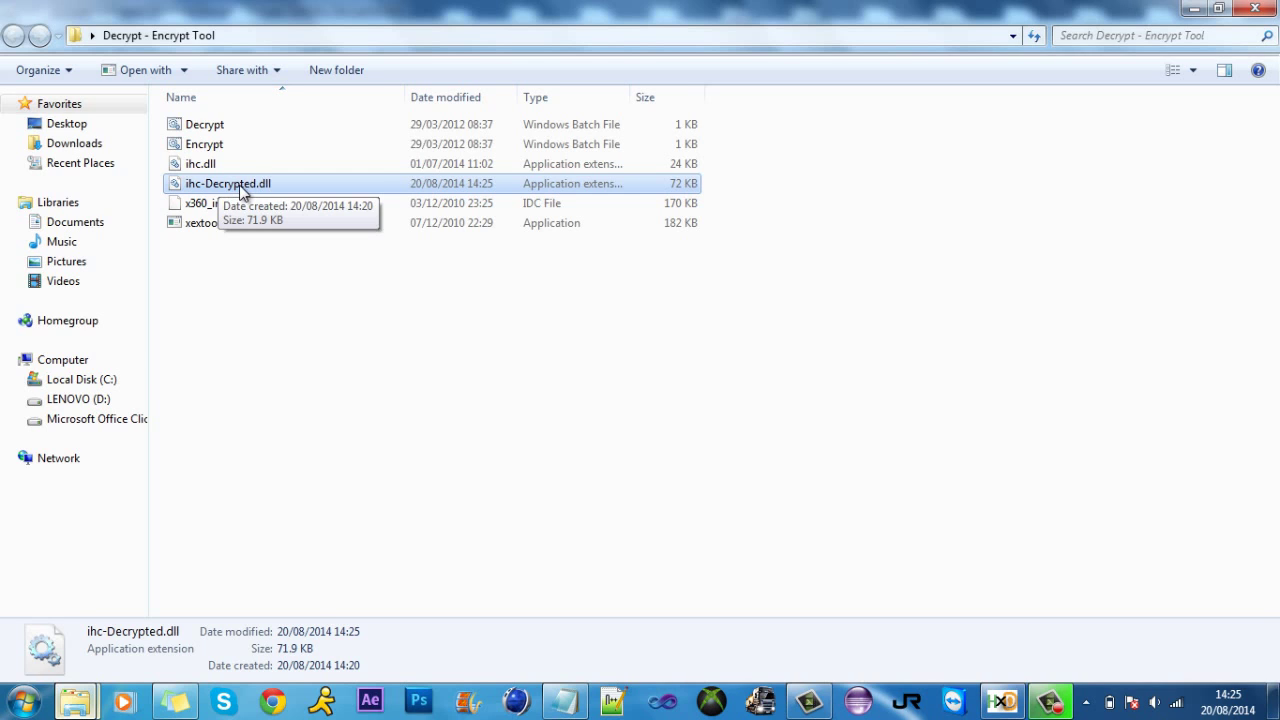
# - Rename ihc-Decrypted.dll to XboxLiveLogon.xex via the context menu
pyautogui.rightClick(228, 184)
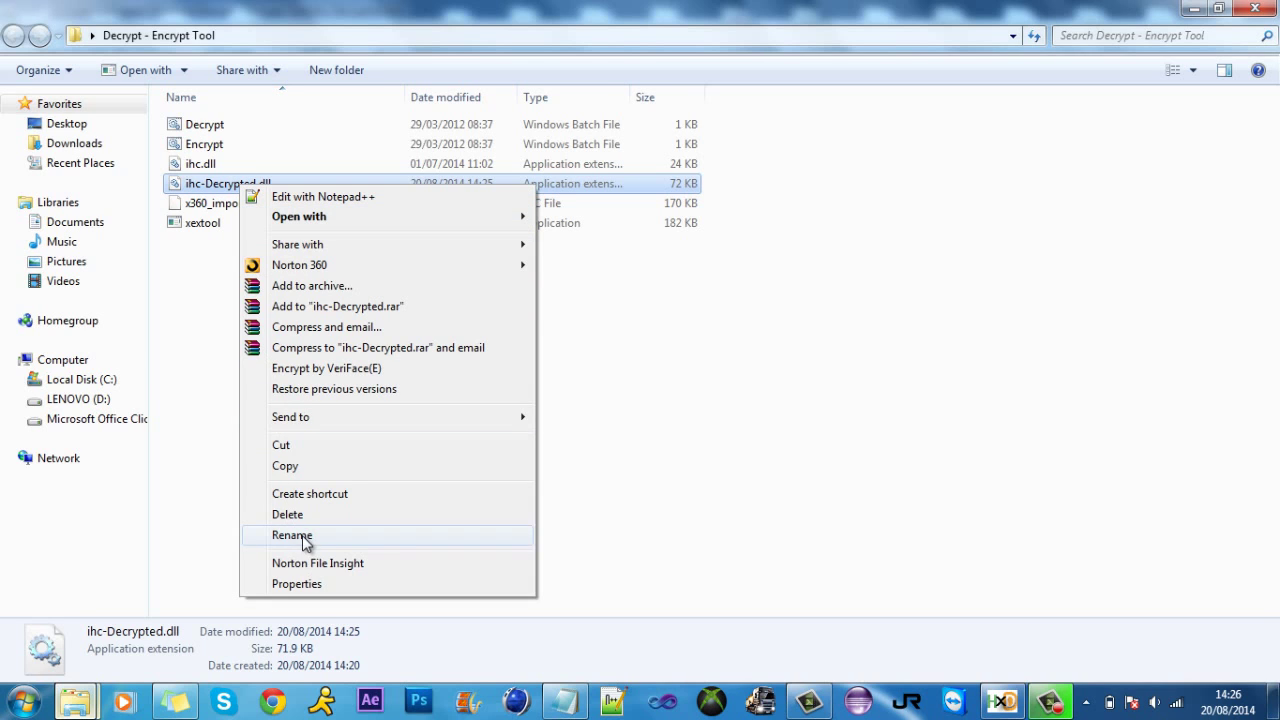
pyautogui.click(292, 536)
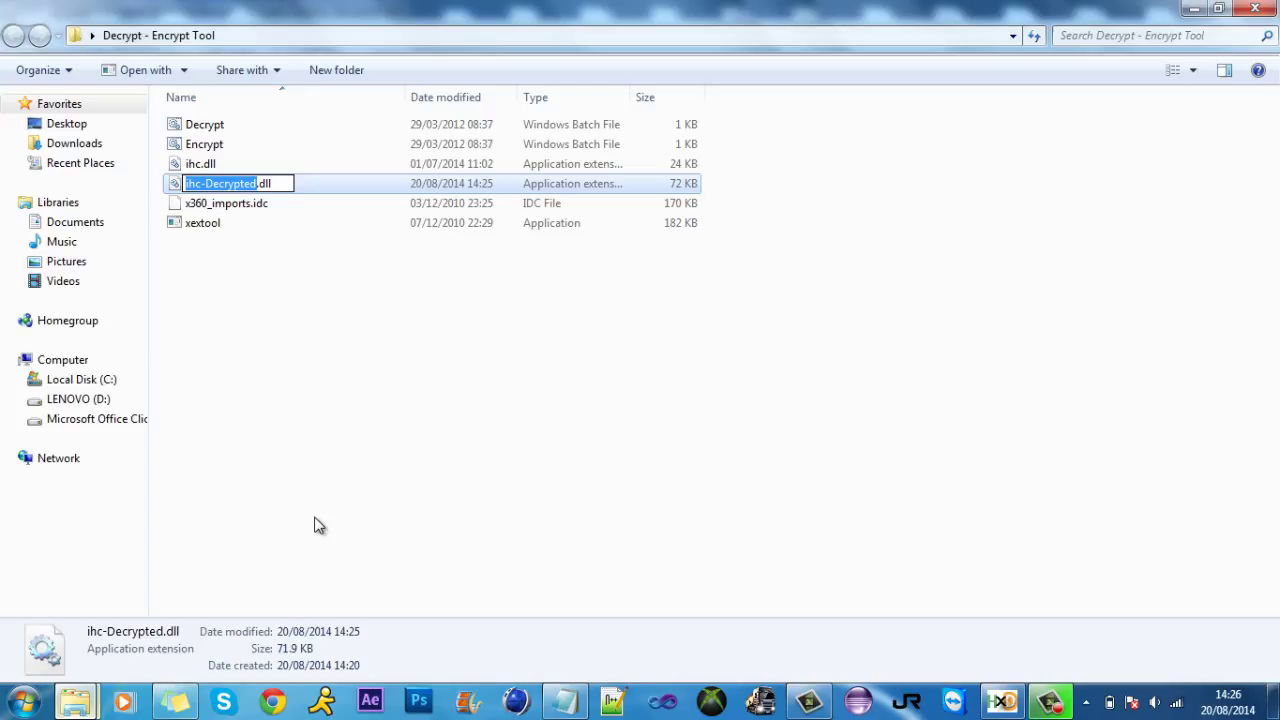
pyautogui.write('XboxLiveLogon.xex')
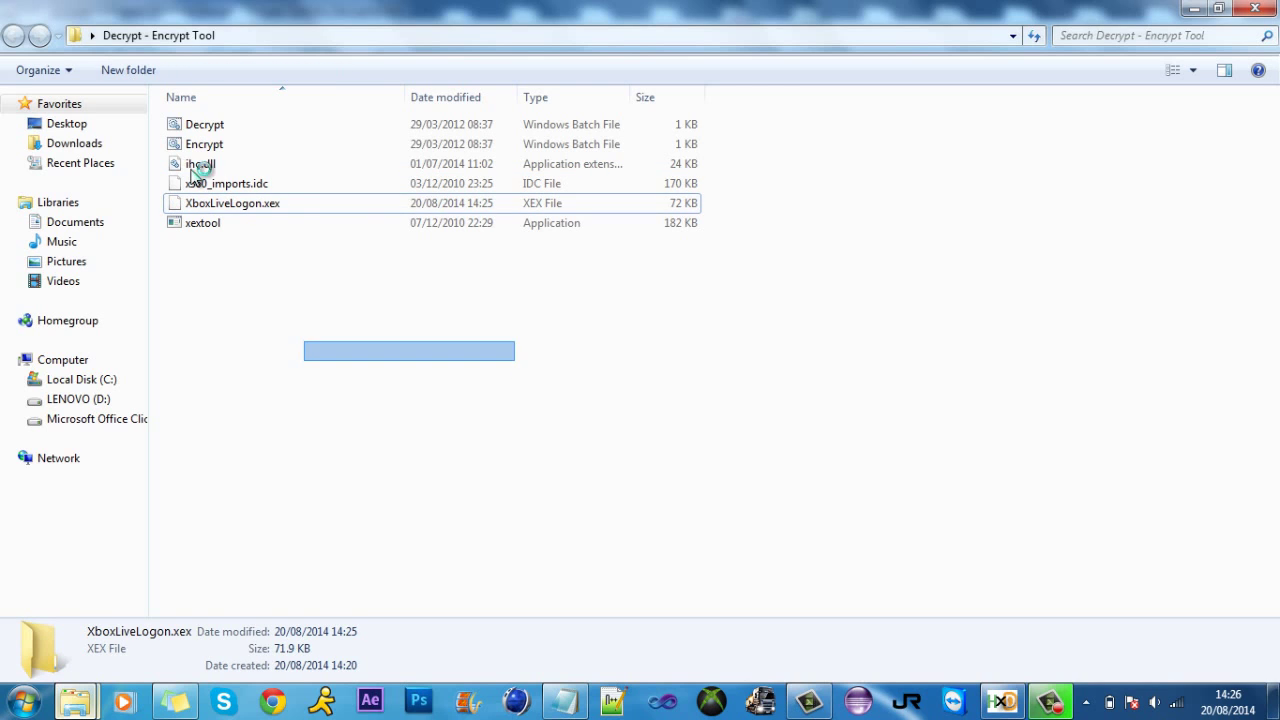
pyautogui.click(232, 204)
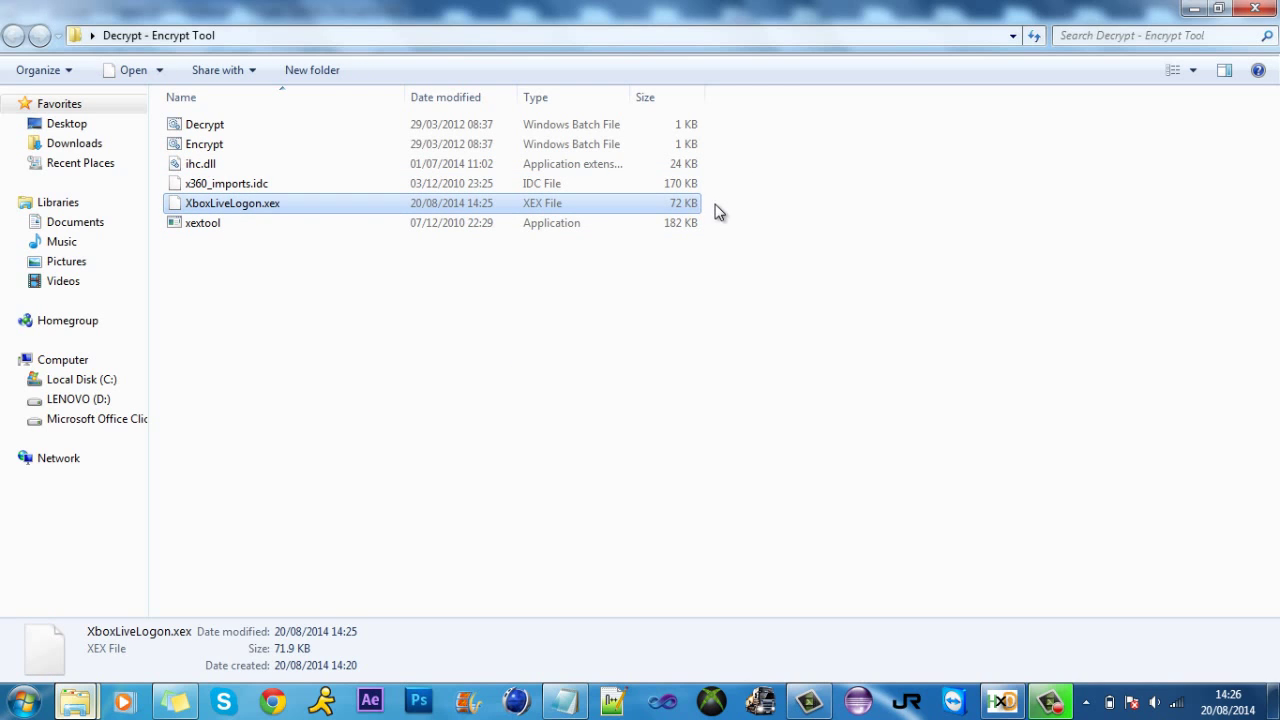